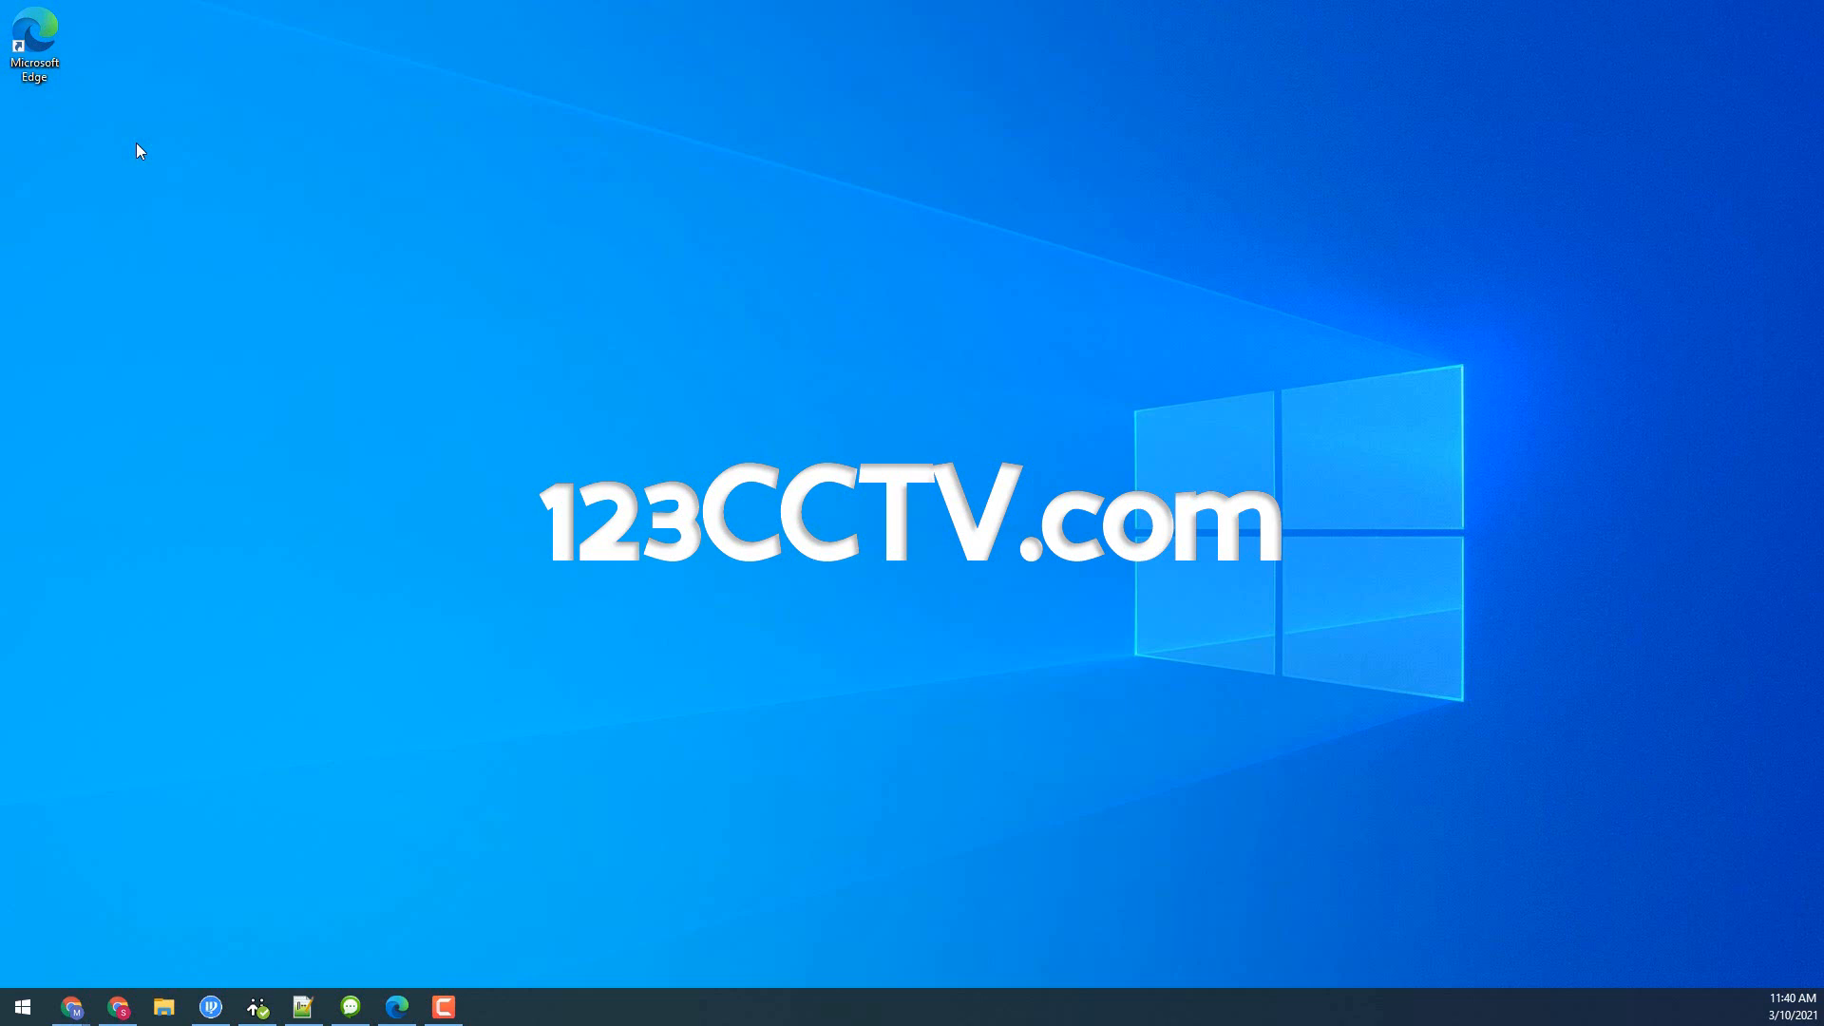
# Step: Launch Microsoft Edge from the desktop shortcut and open its Settings page
pyautogui.click(34, 34)
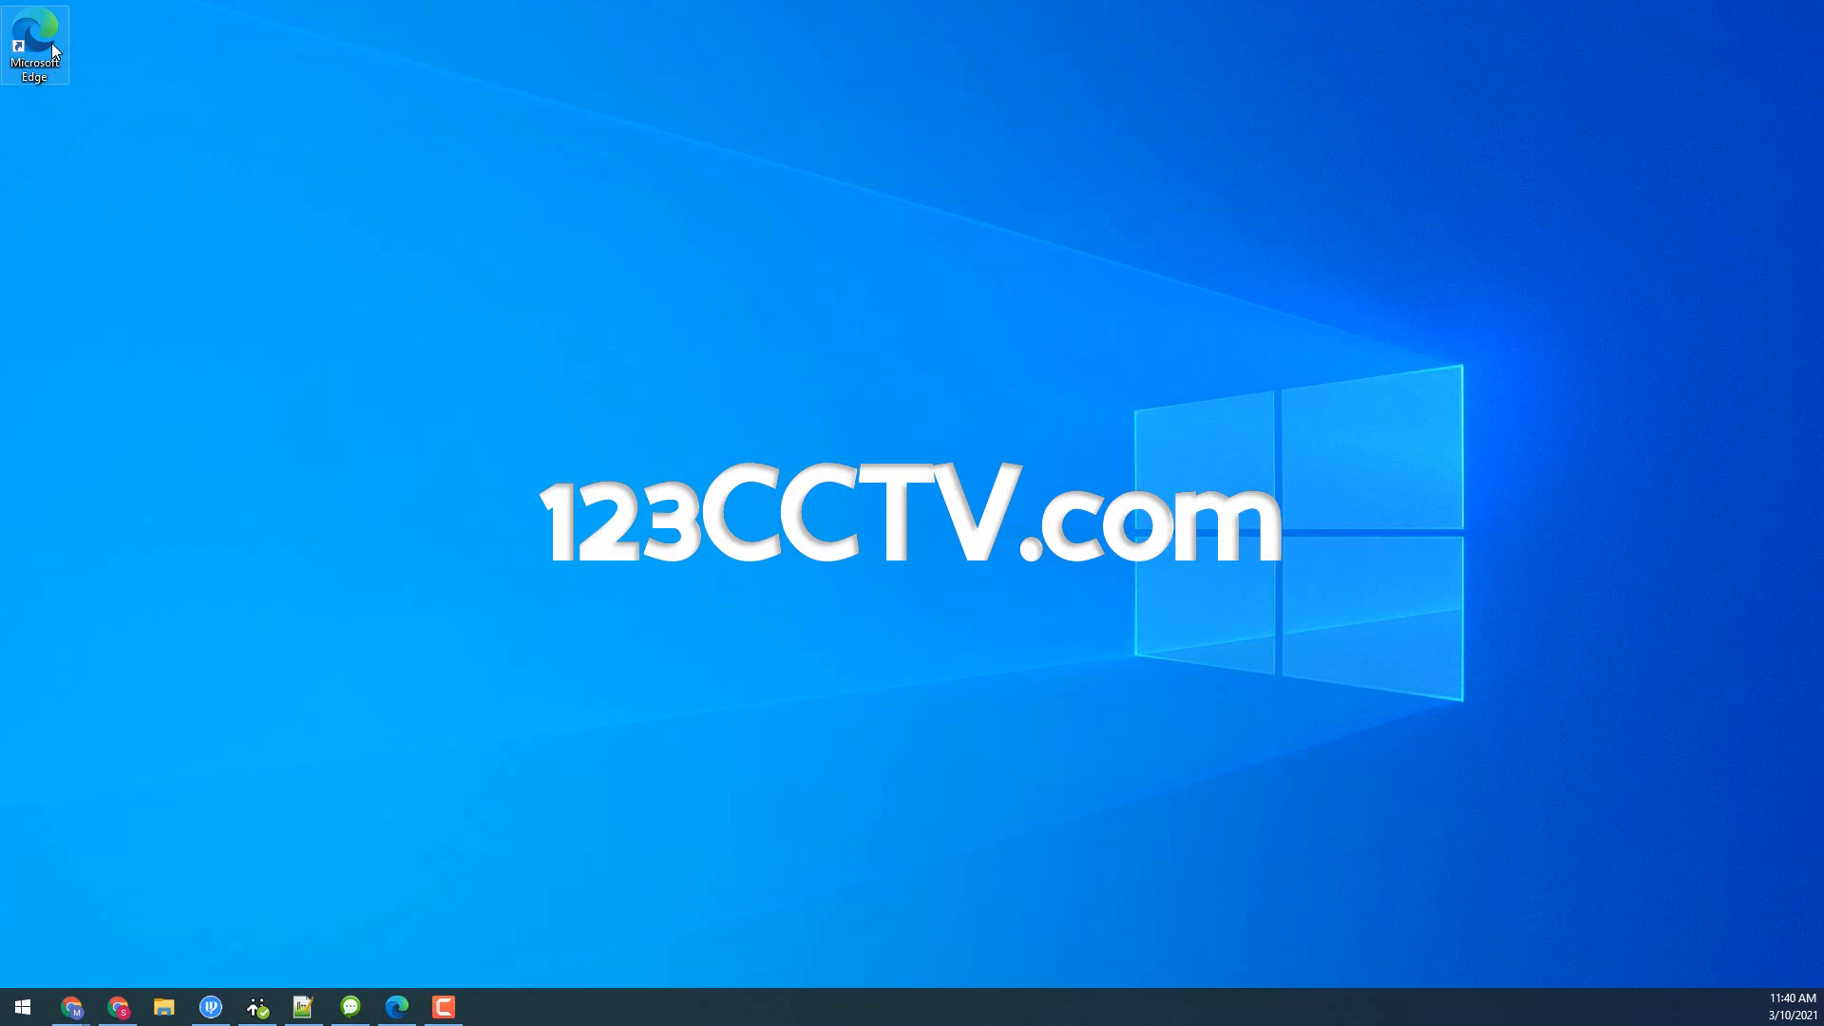
pyautogui.doubleClick(35, 34)
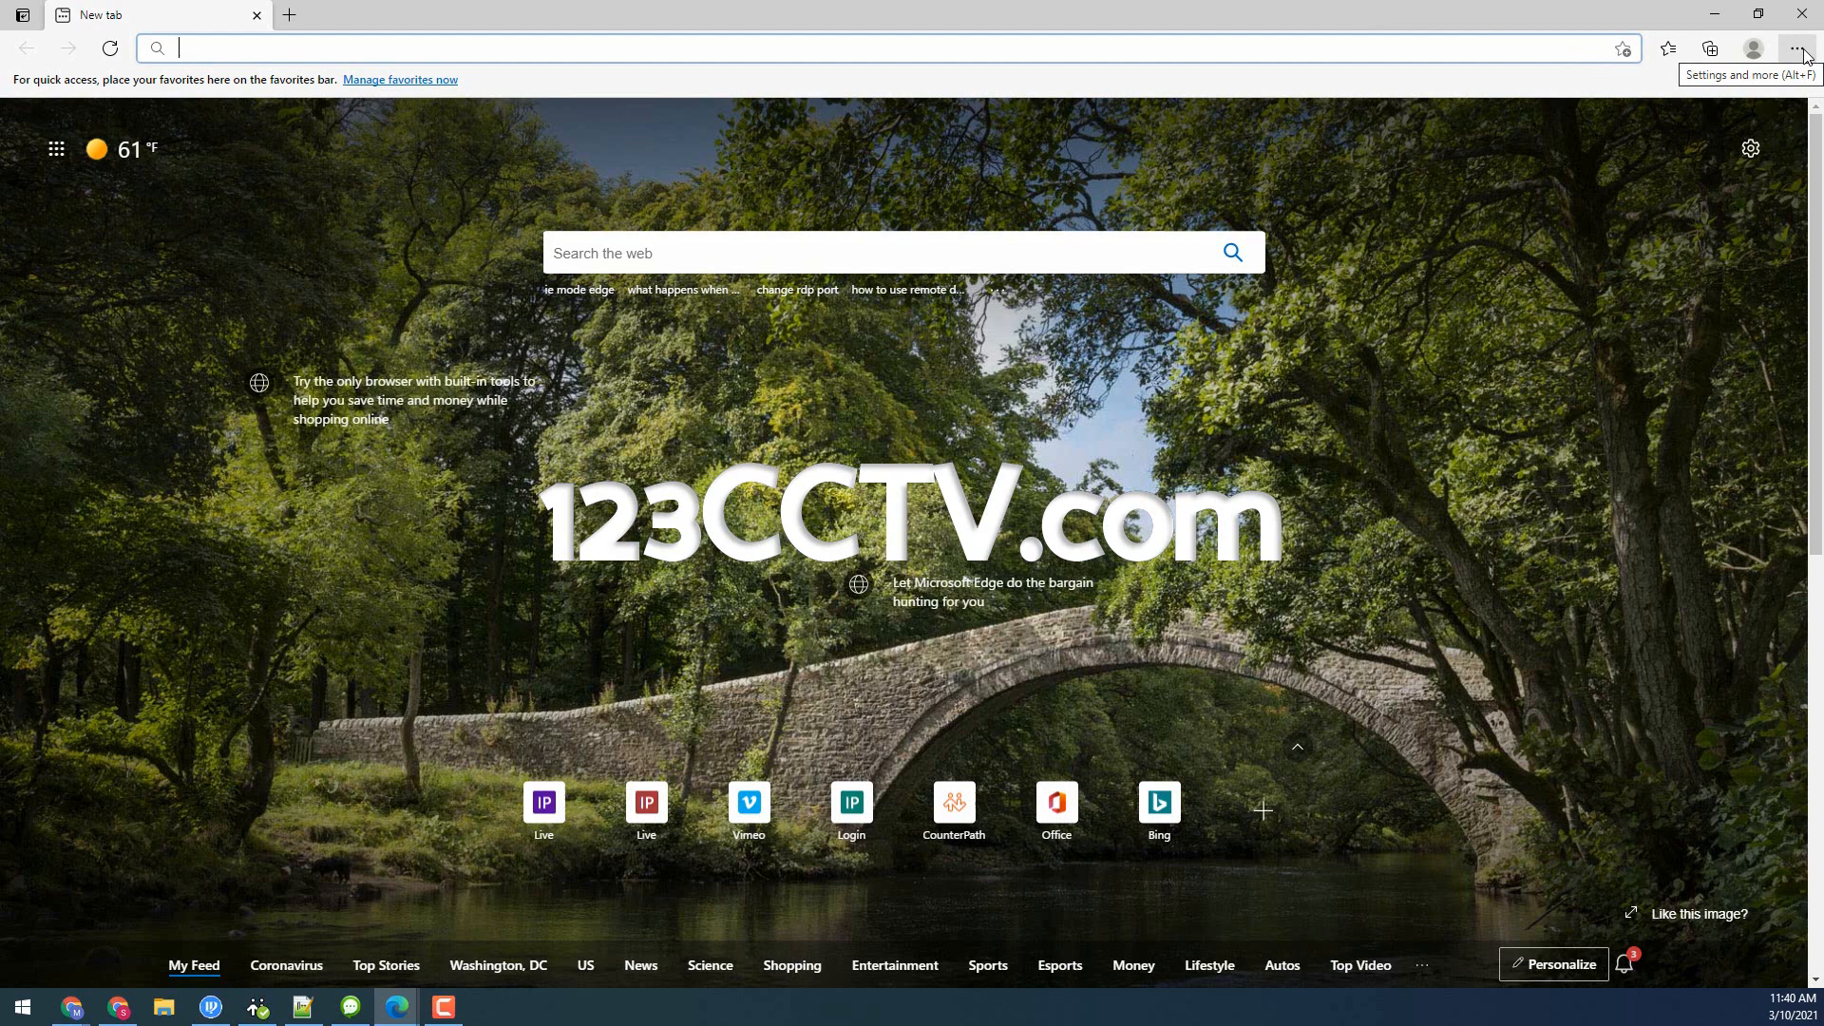
pyautogui.click(1796, 48)
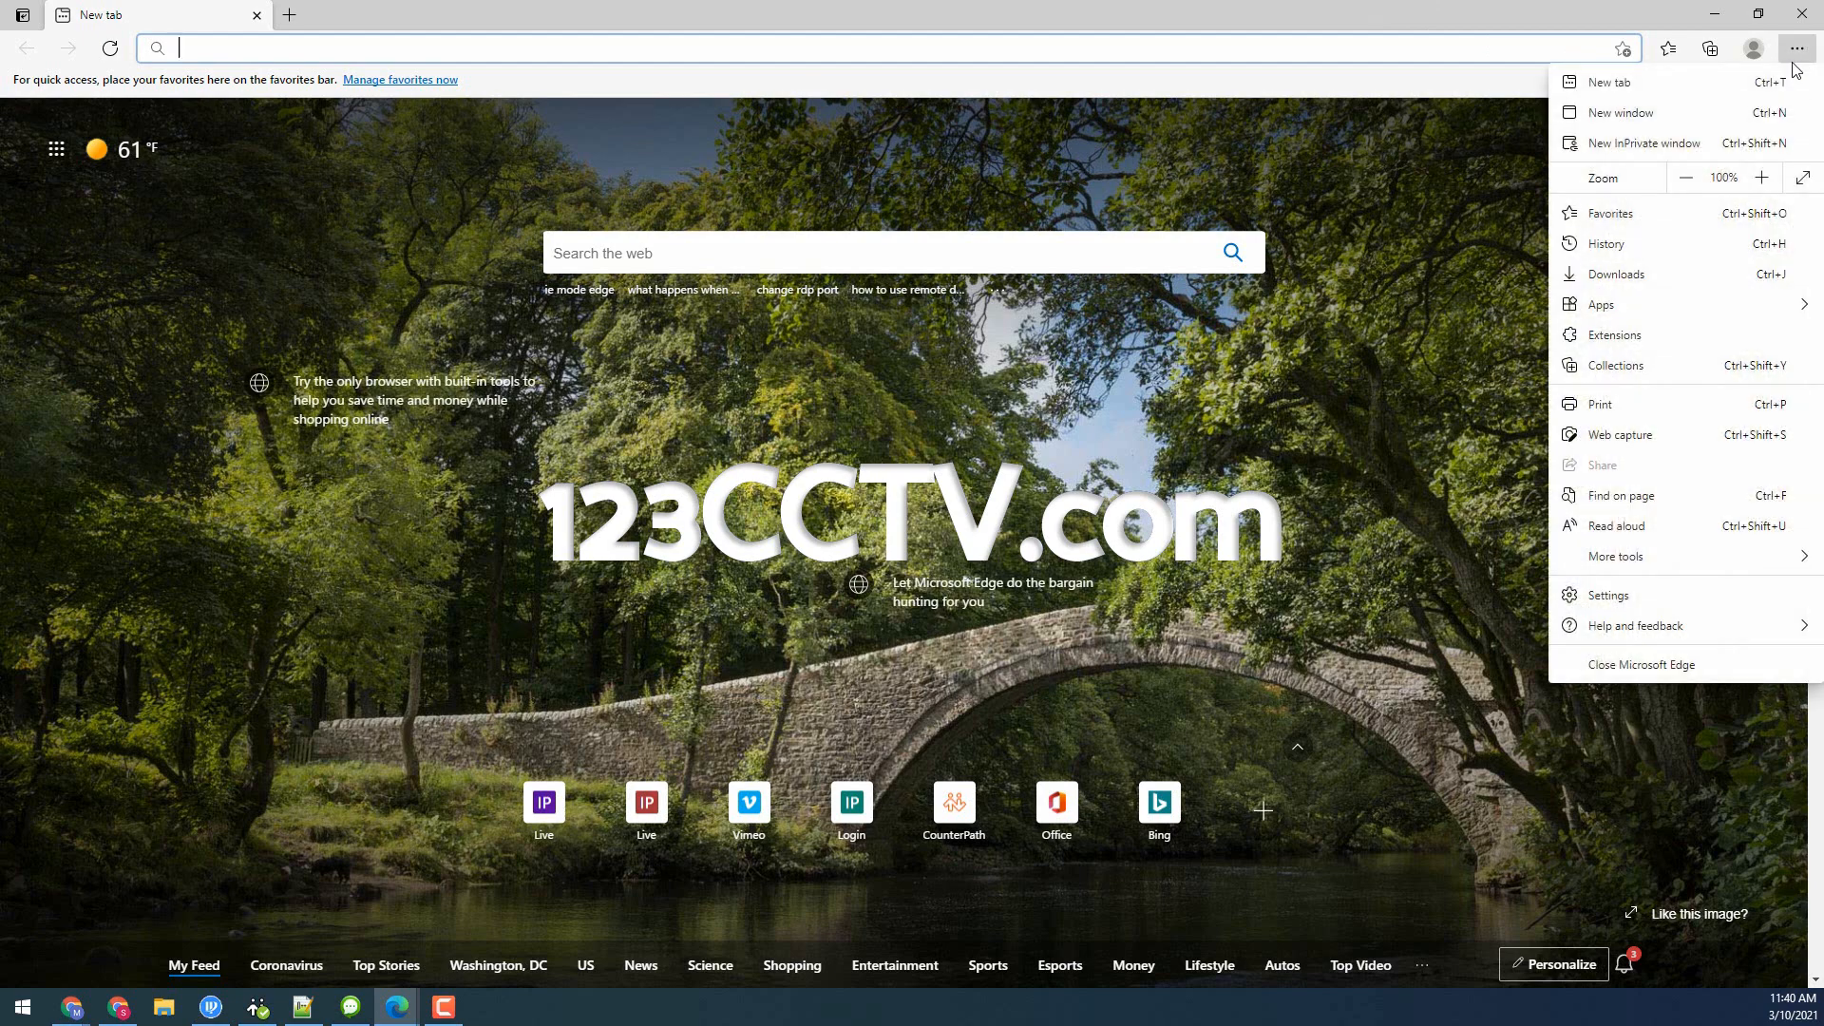
pyautogui.moveTo(1640, 596)
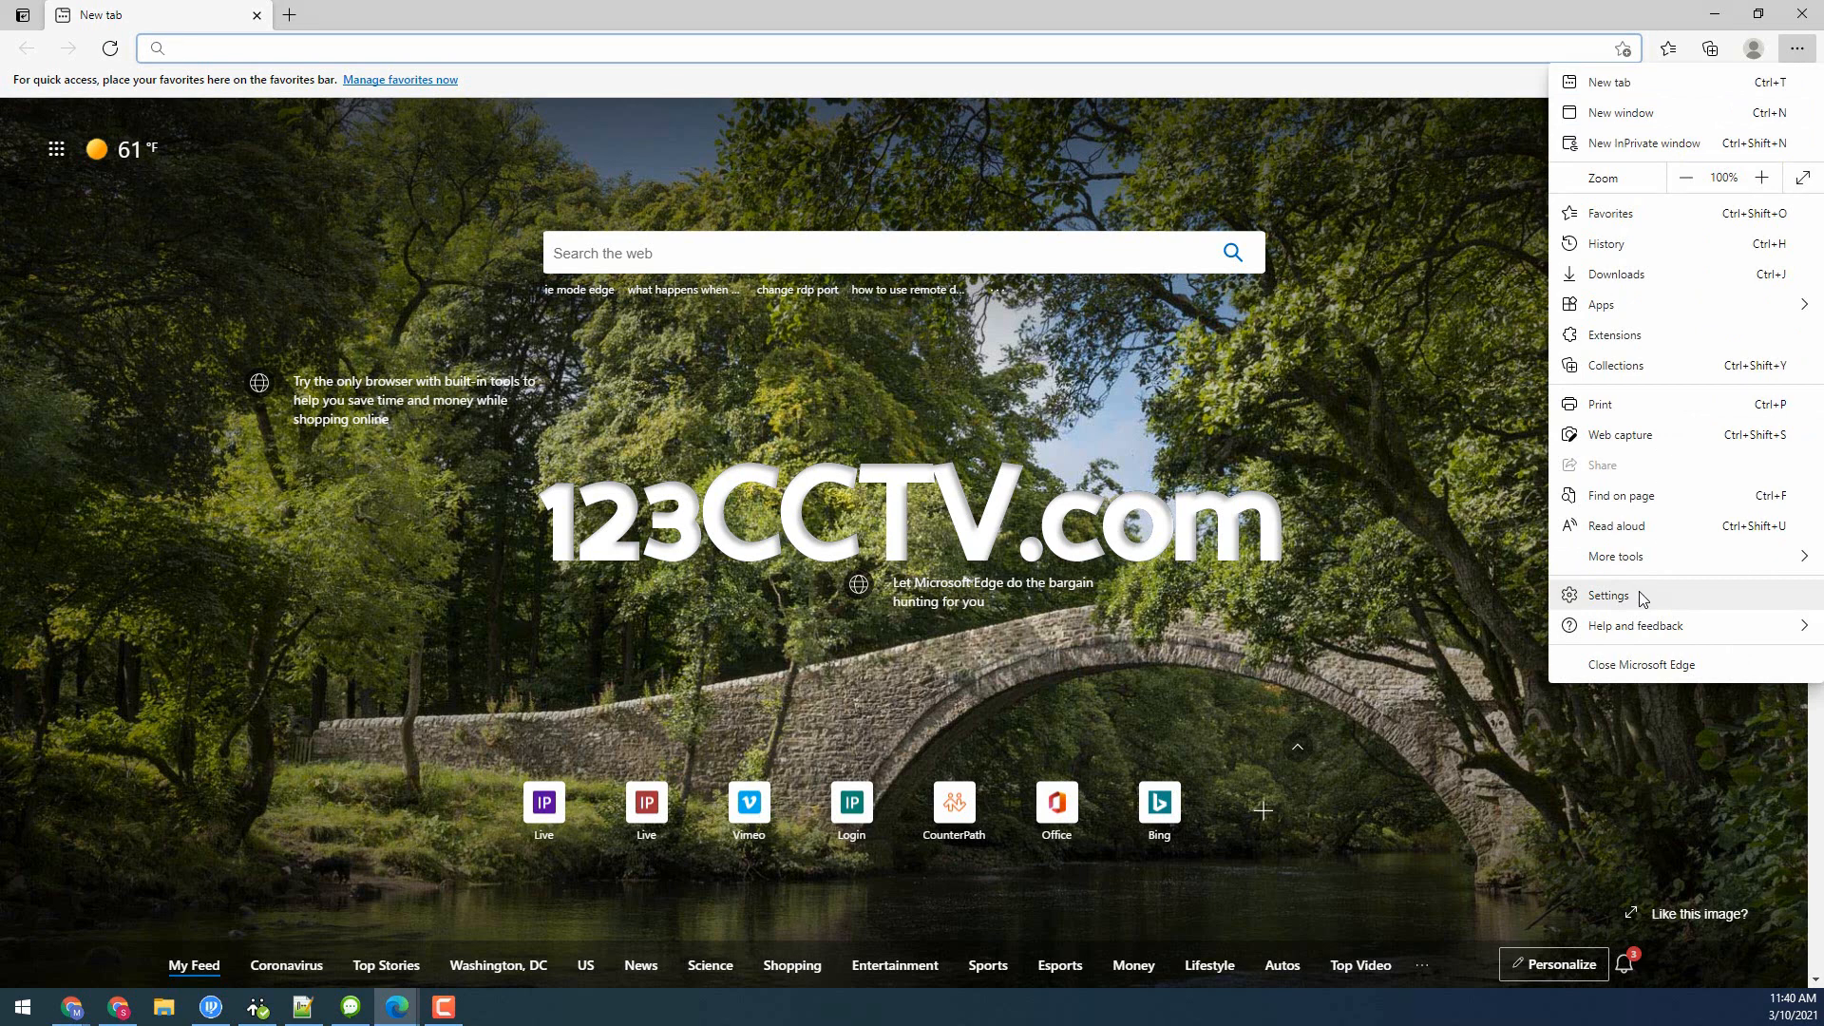
pyautogui.click(1608, 595)
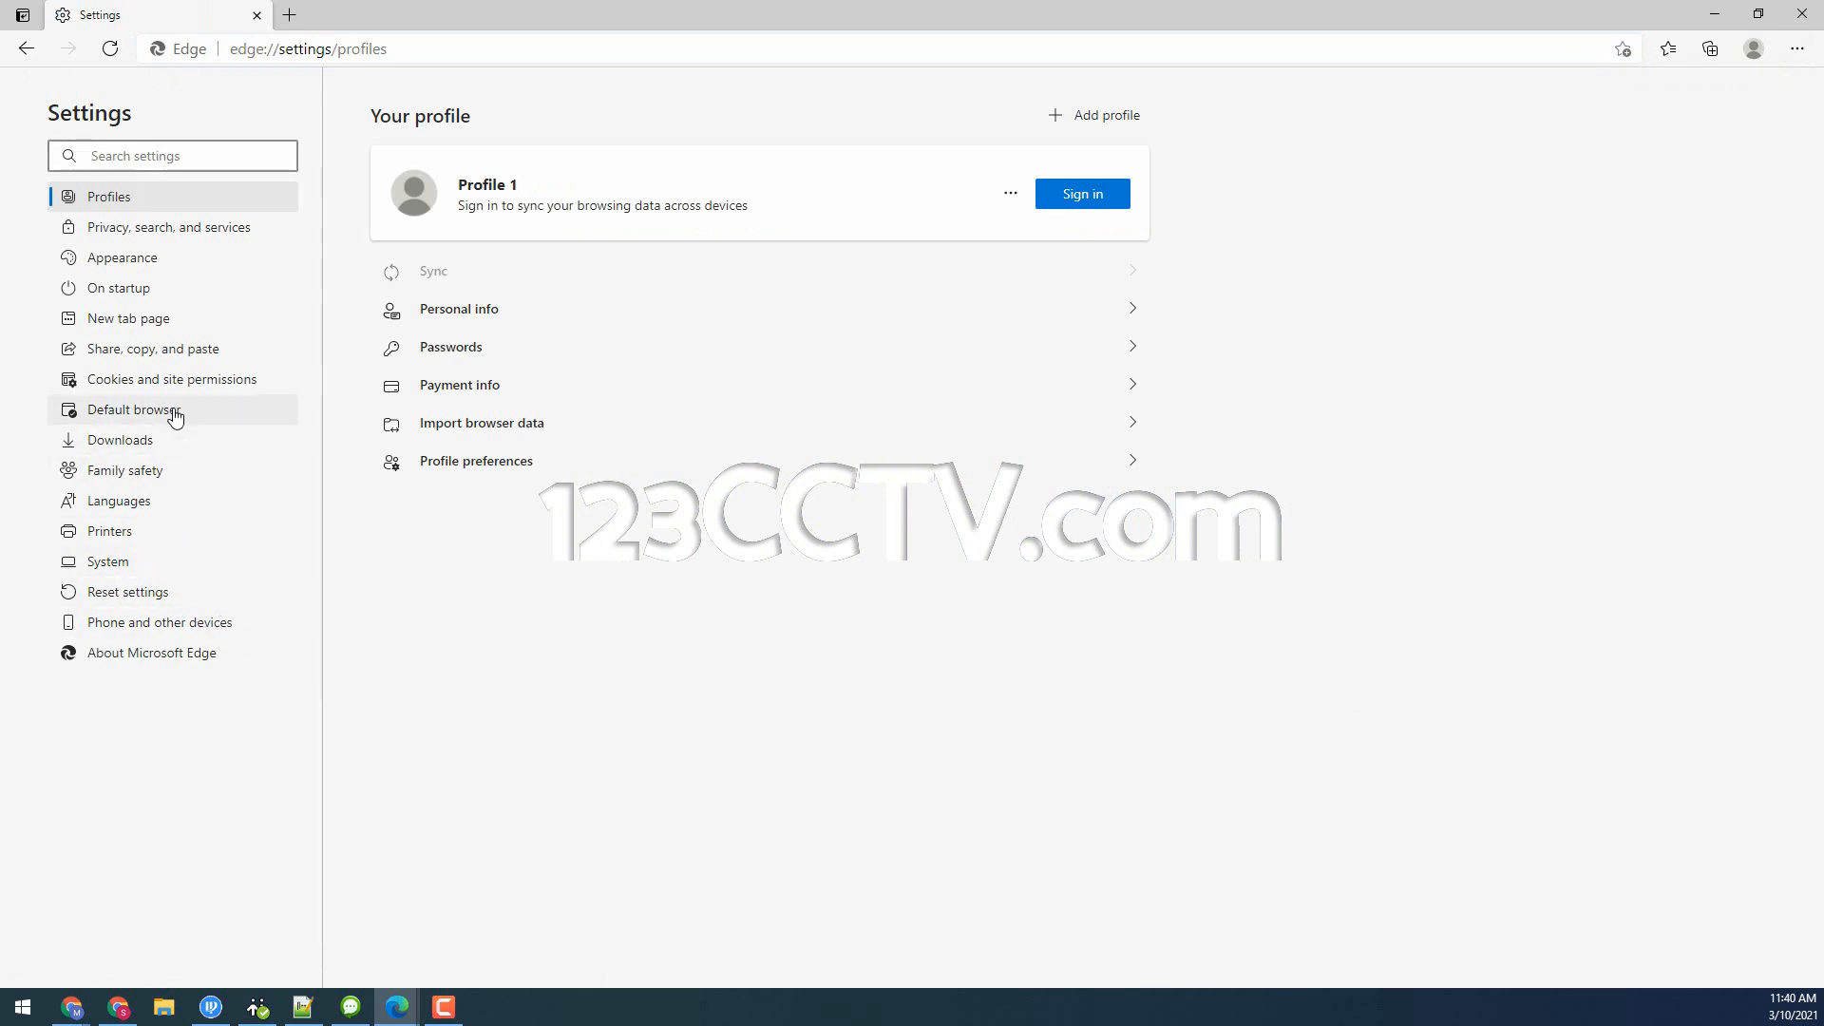
# Step: Enable 'Allow sites to be reloaded in Internet Explorer mode' under Default browser and restart Edge
pyautogui.click(128, 409)
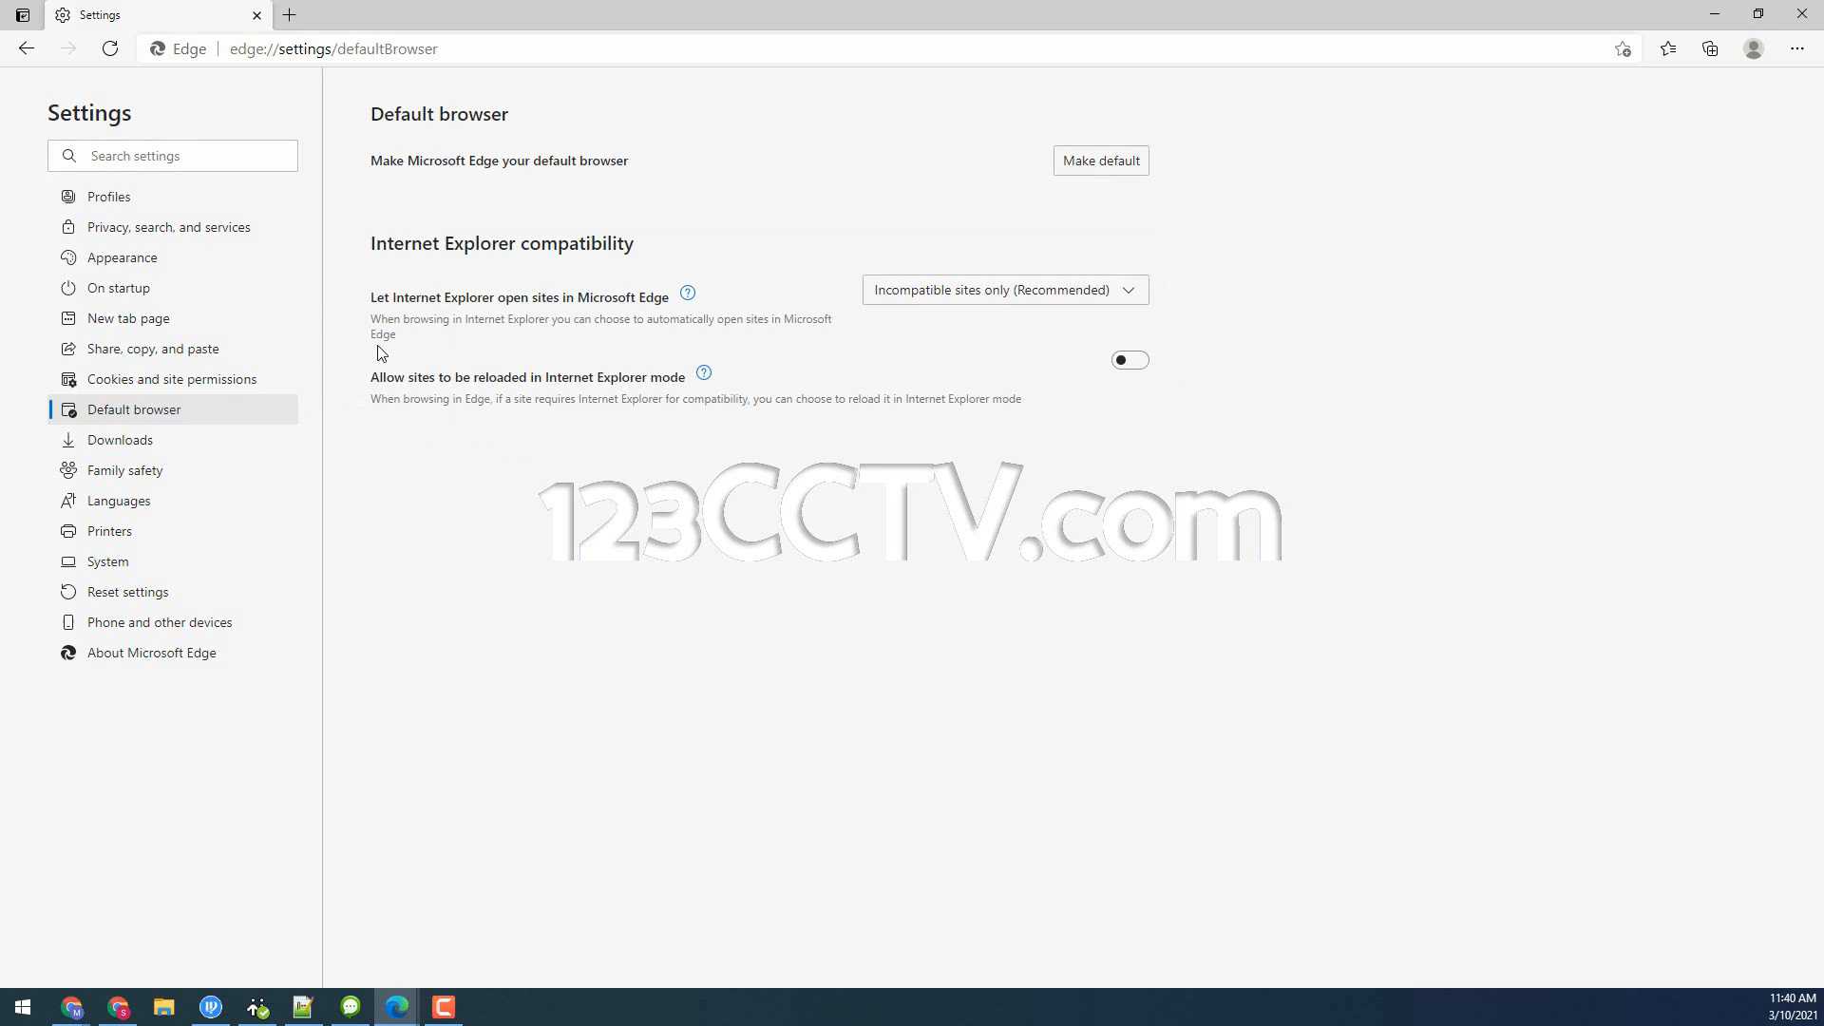
pyautogui.moveTo(542, 382)
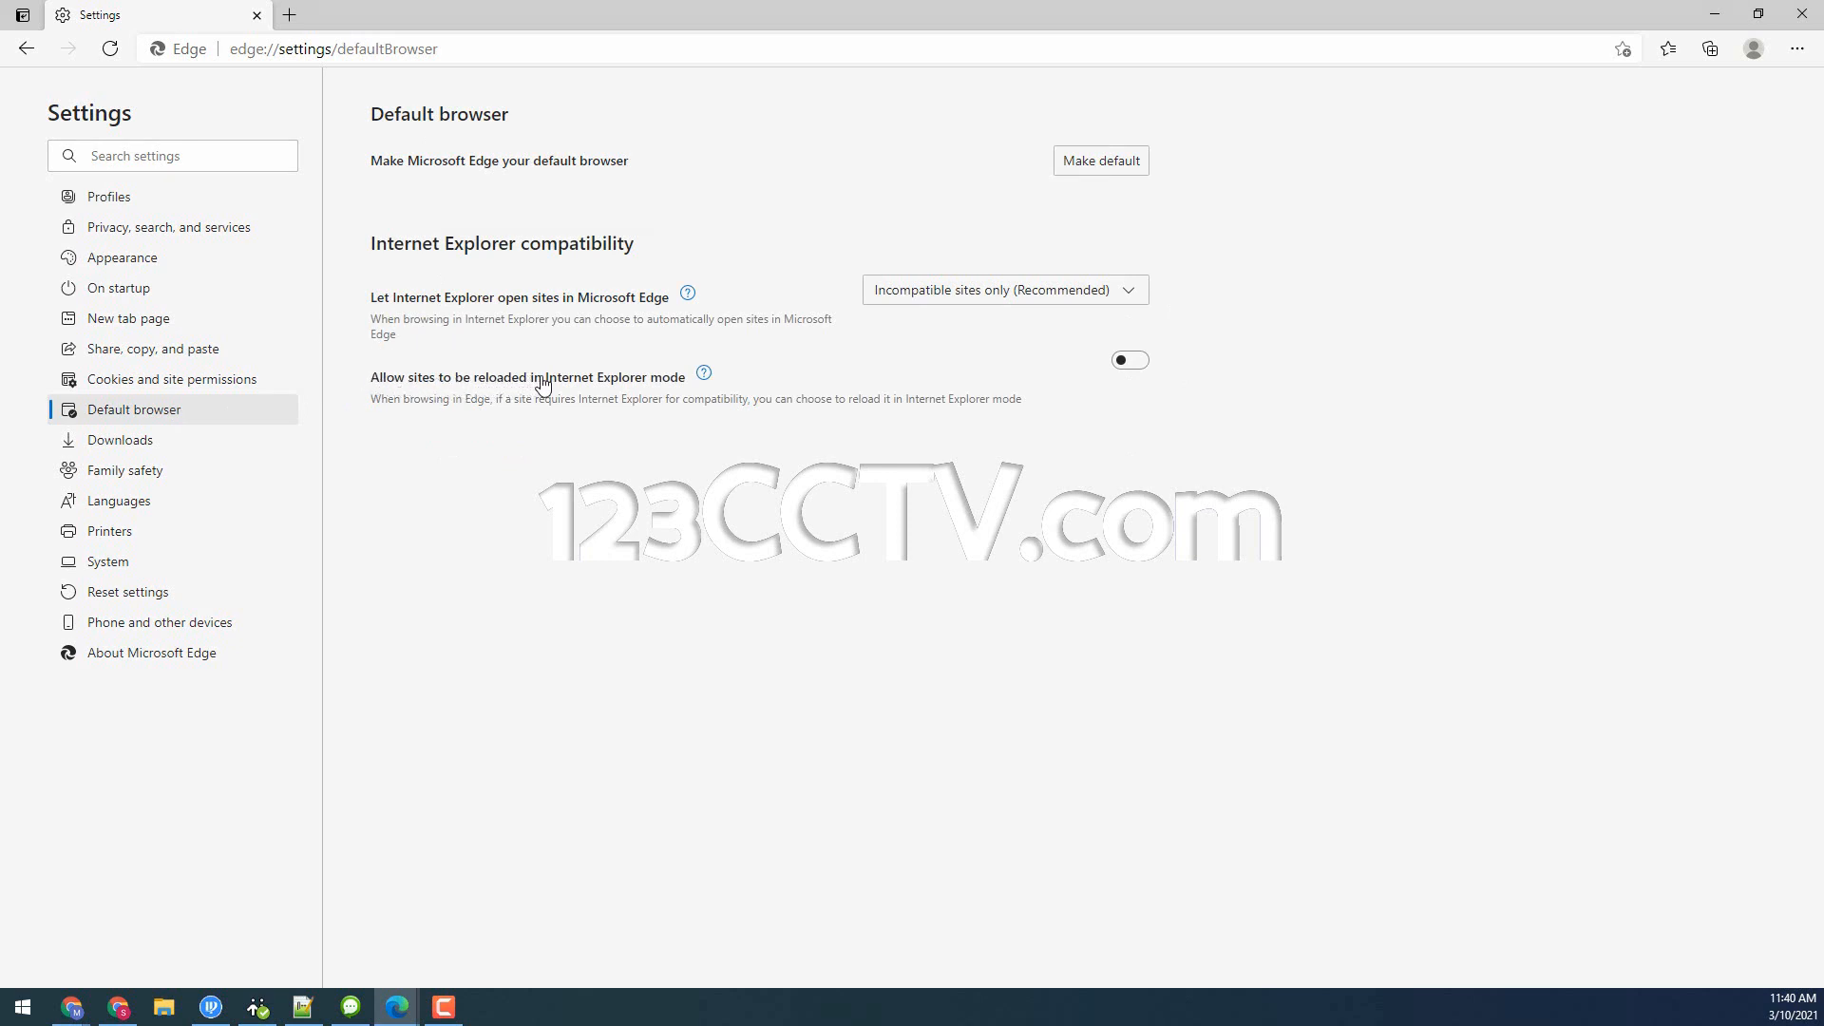
pyautogui.moveTo(714, 386)
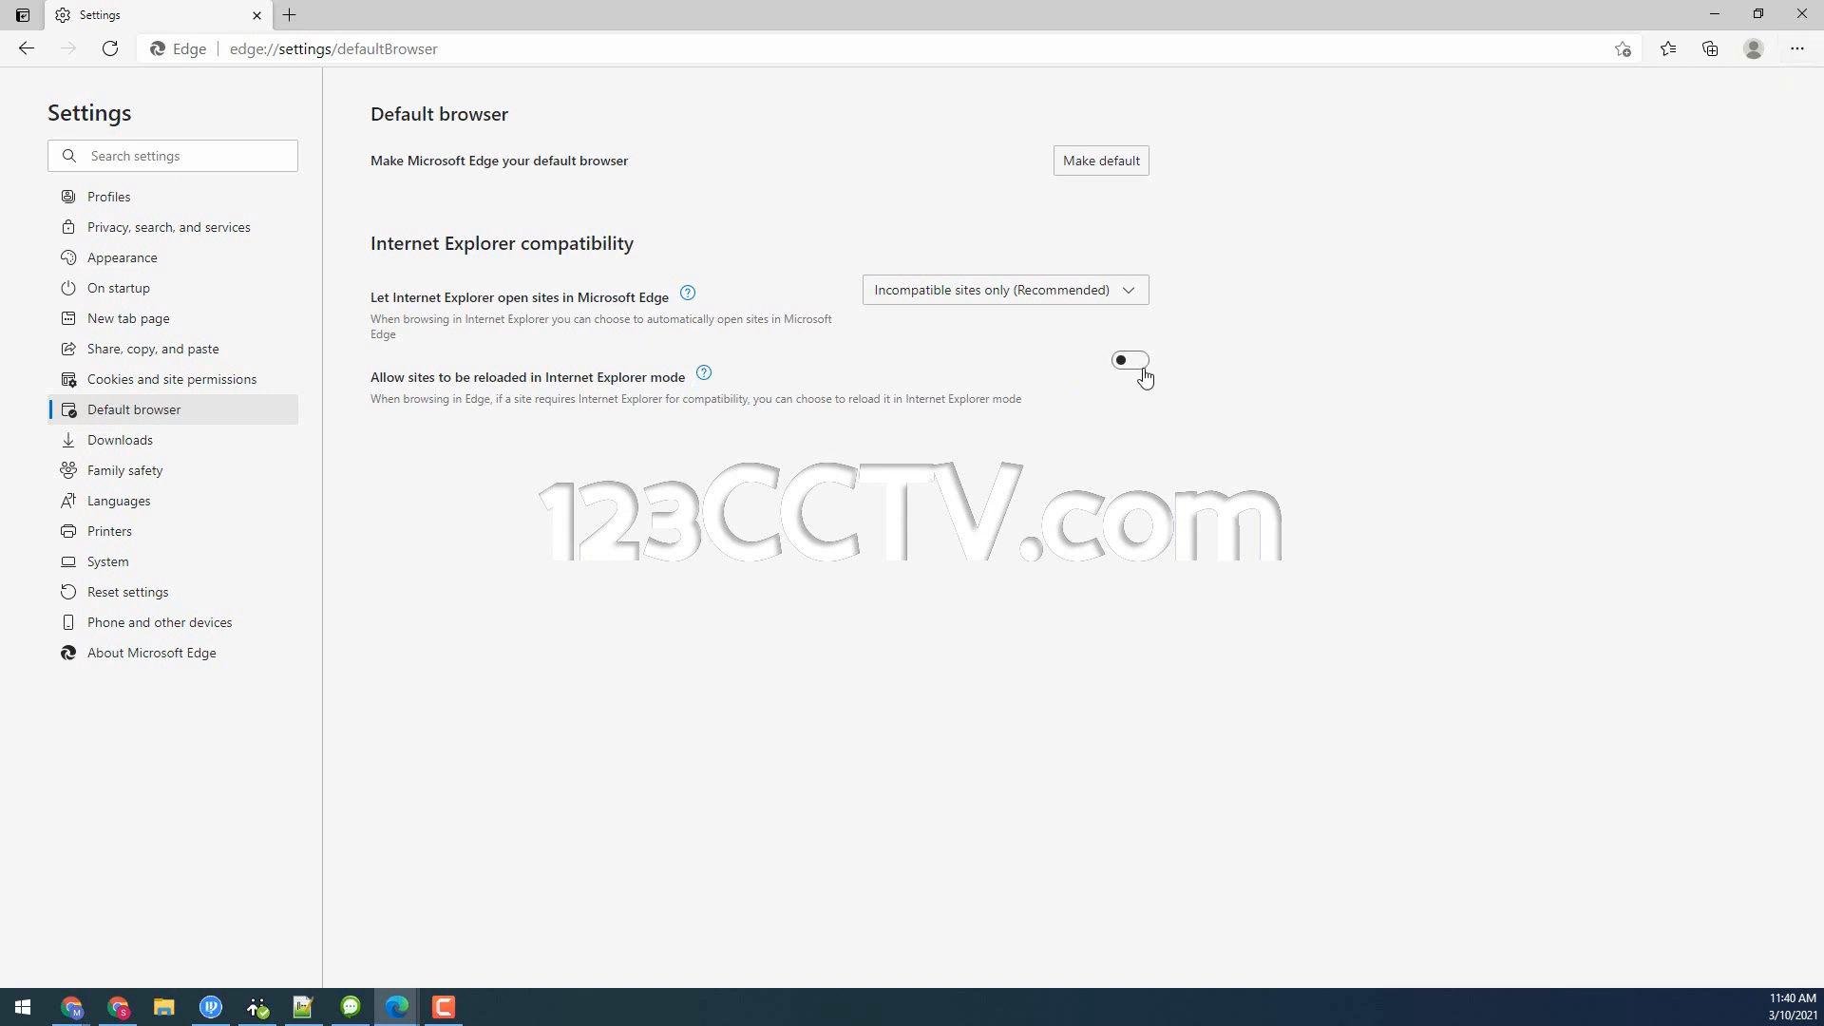
pyautogui.click(1130, 360)
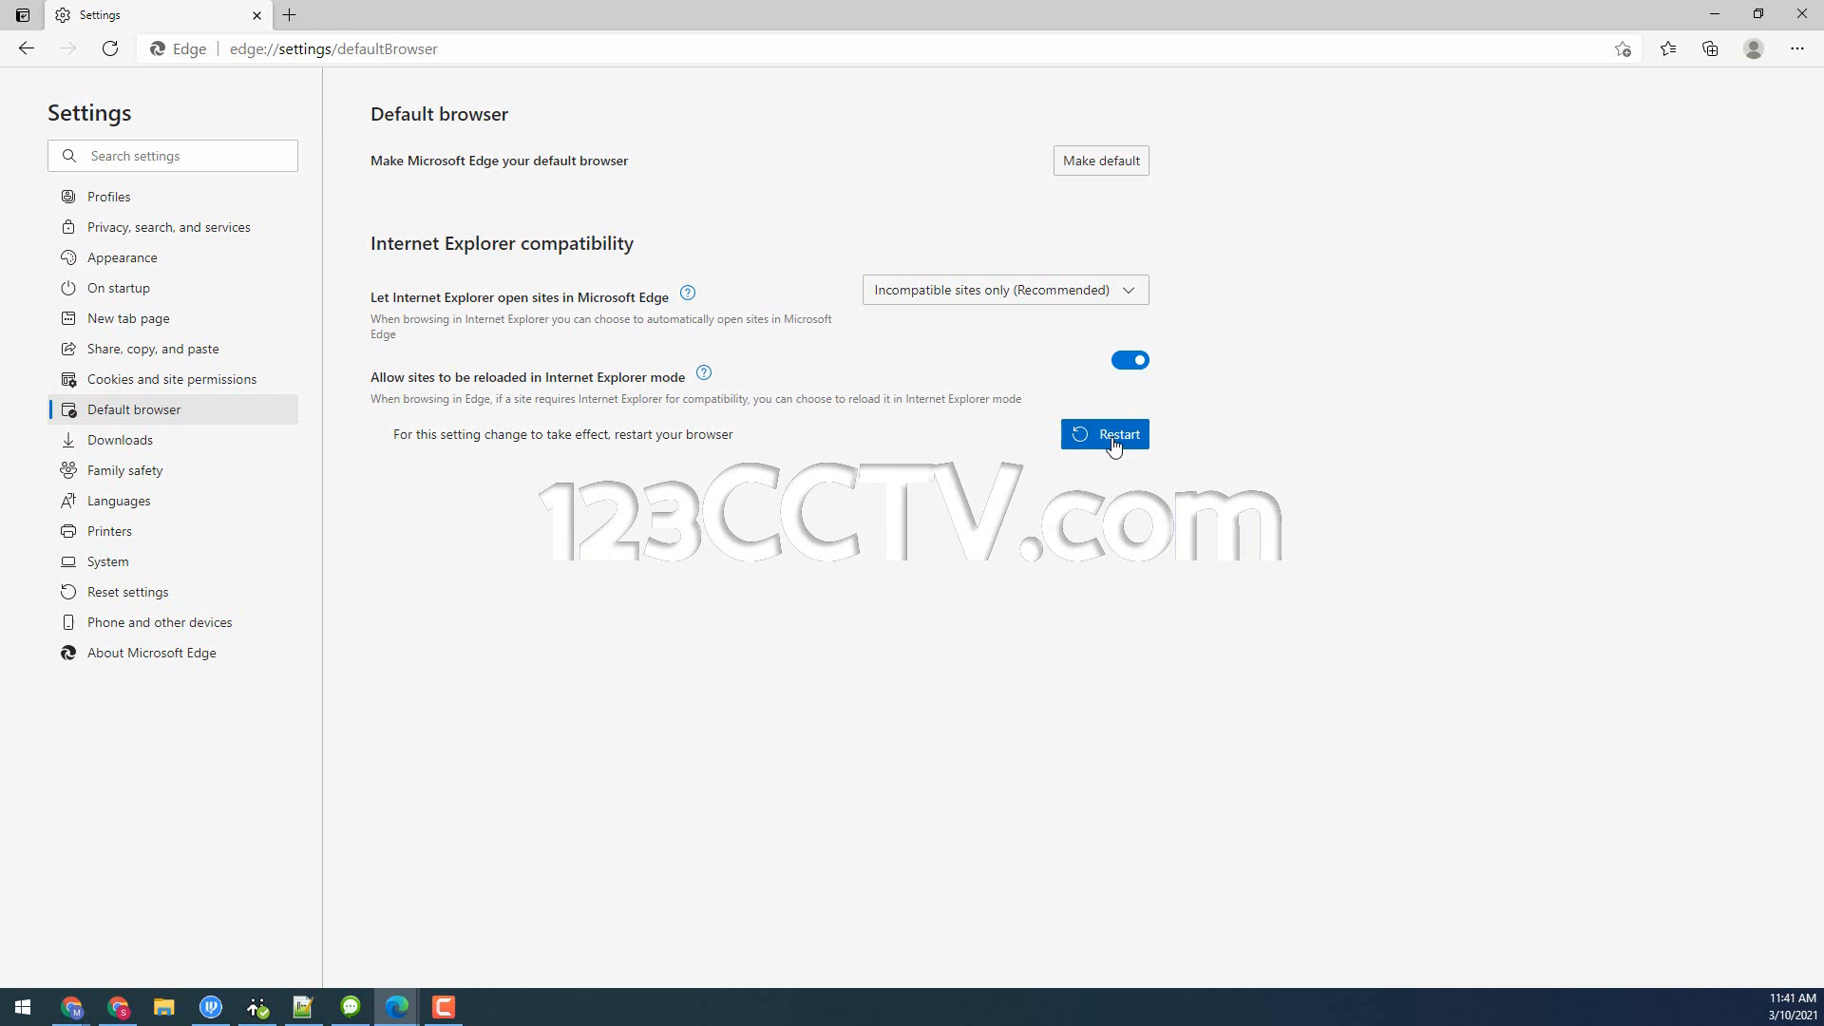
pyautogui.click(1105, 434)
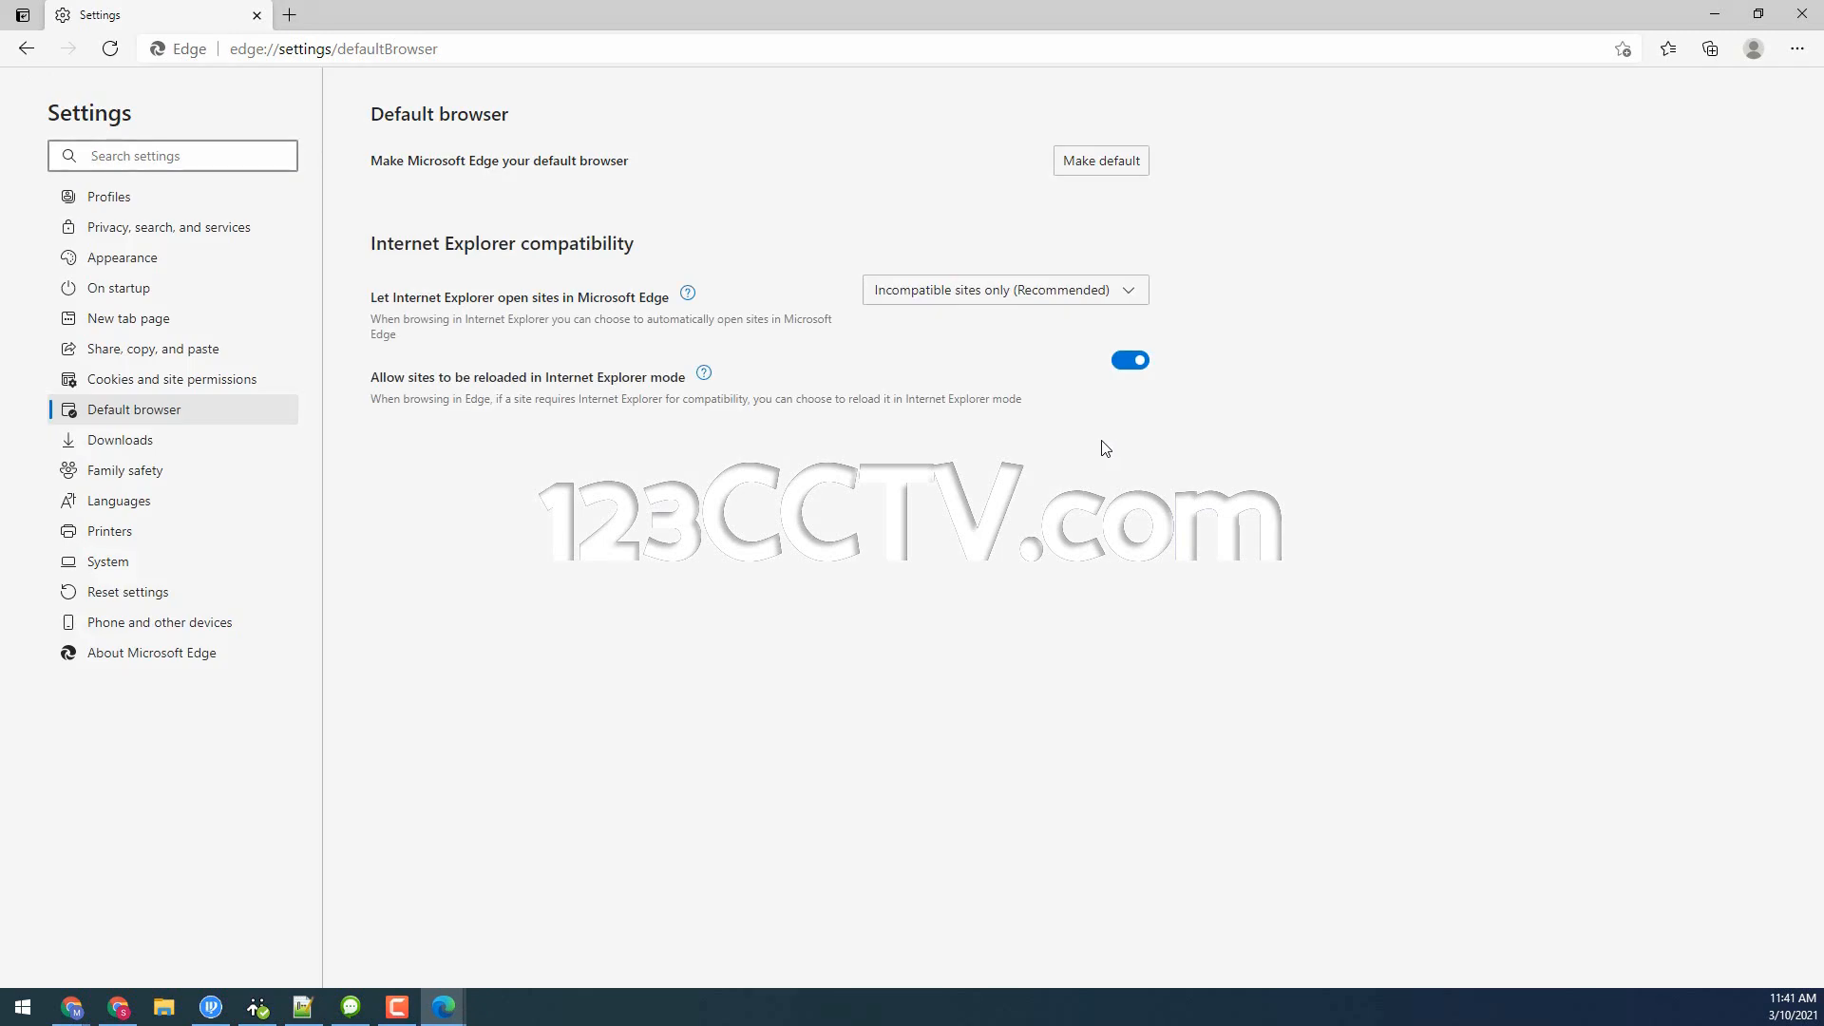
pyautogui.moveTo(998, 462)
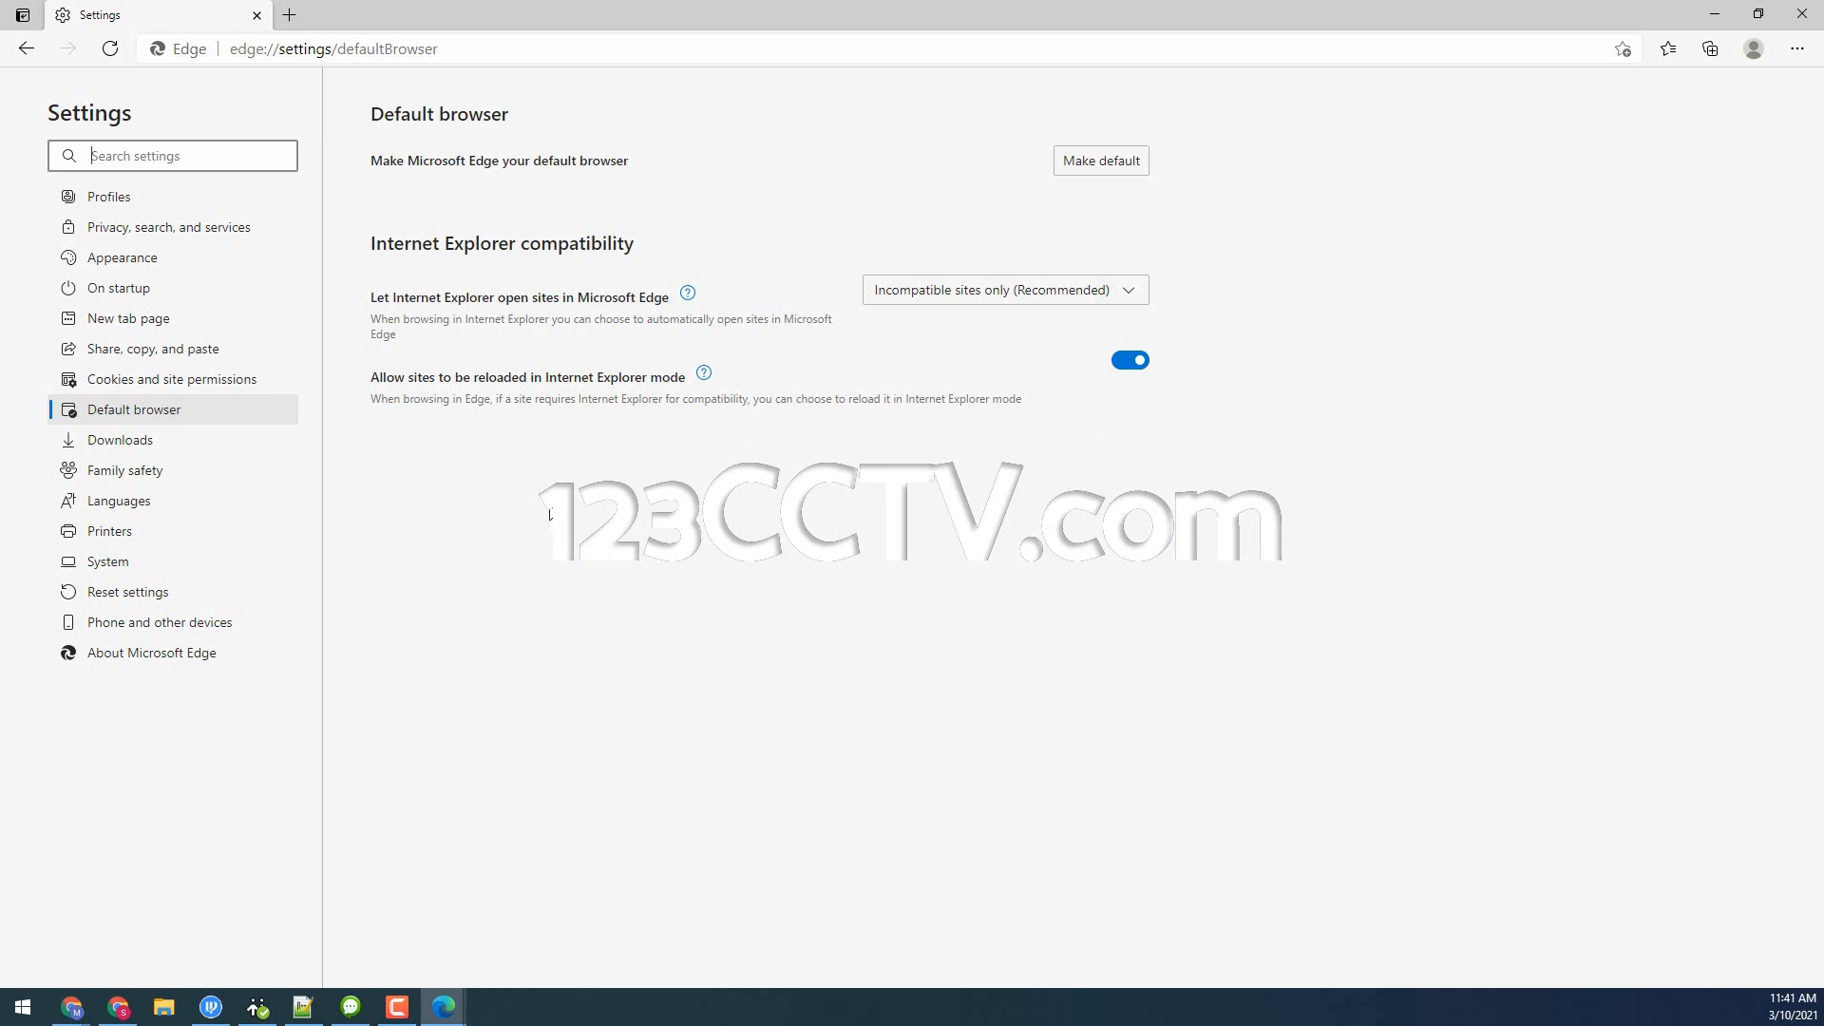
# Step: Go to the camera at 192.168.1.109 and reach its live parking-lot view
pyautogui.click(332, 48)
pyautogui.write('192.168.1.109')
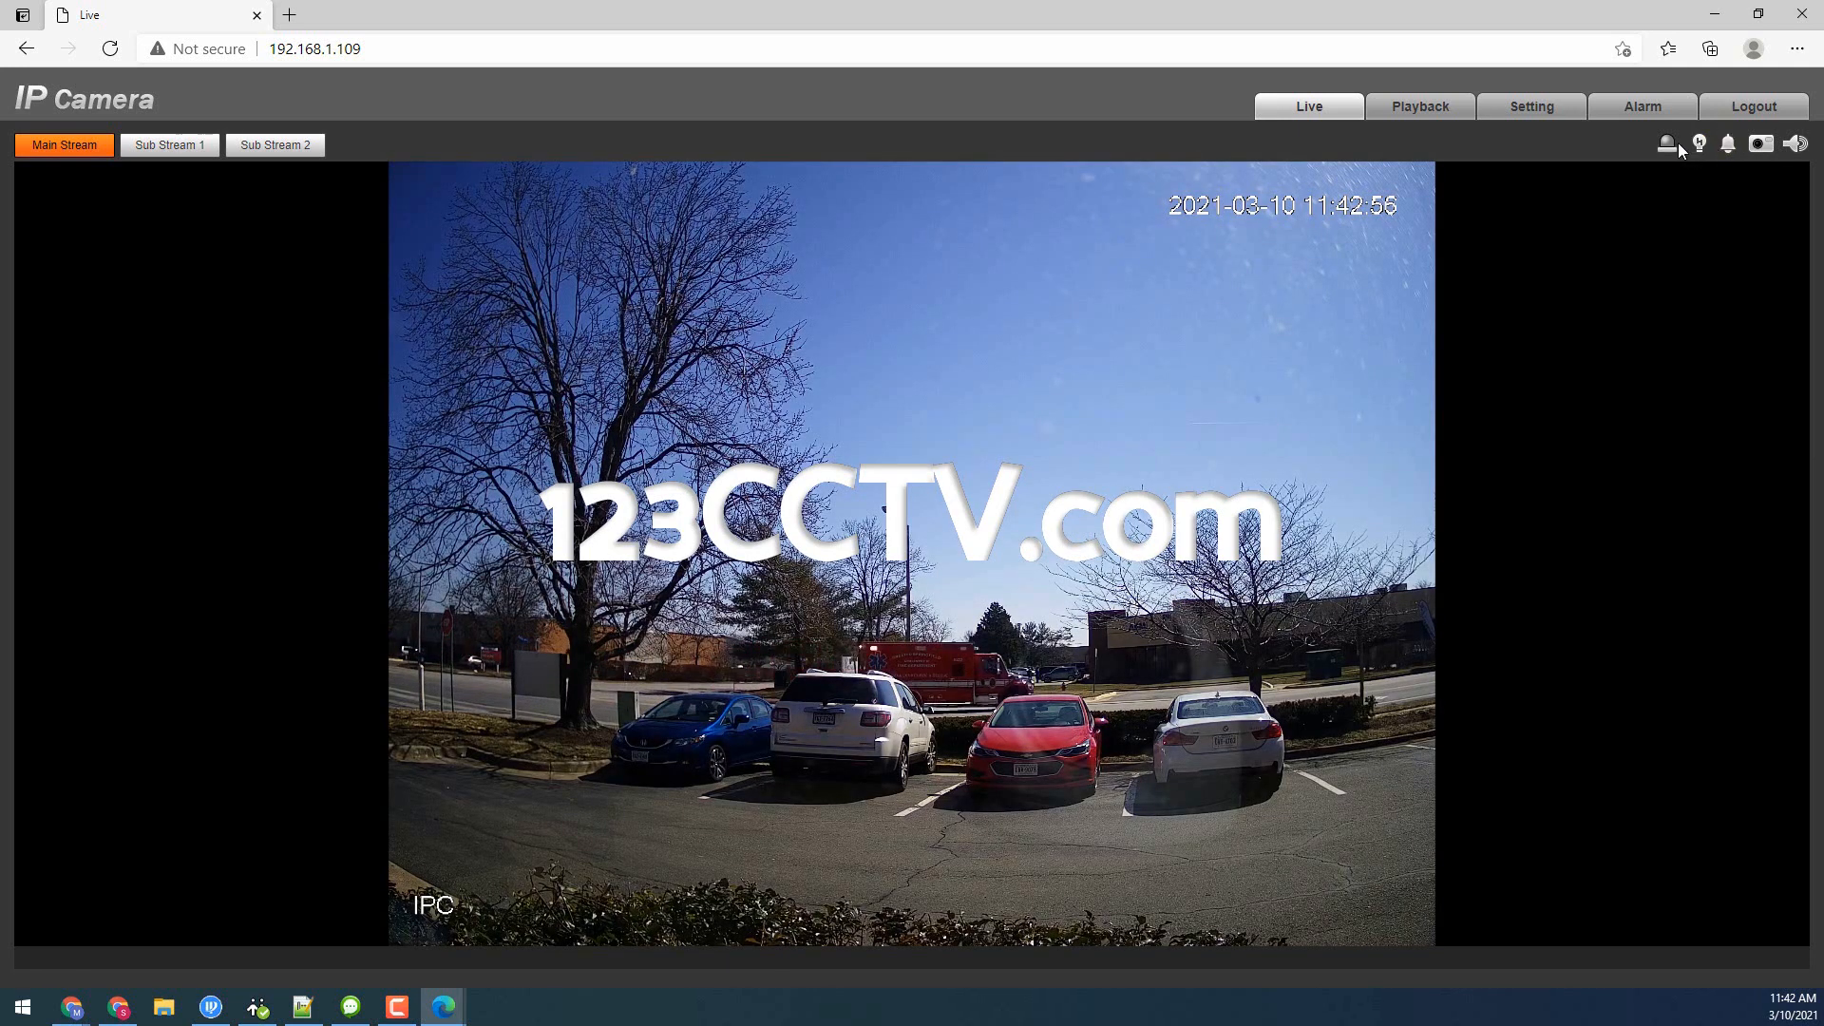
pyautogui.moveTo(1436, 297)
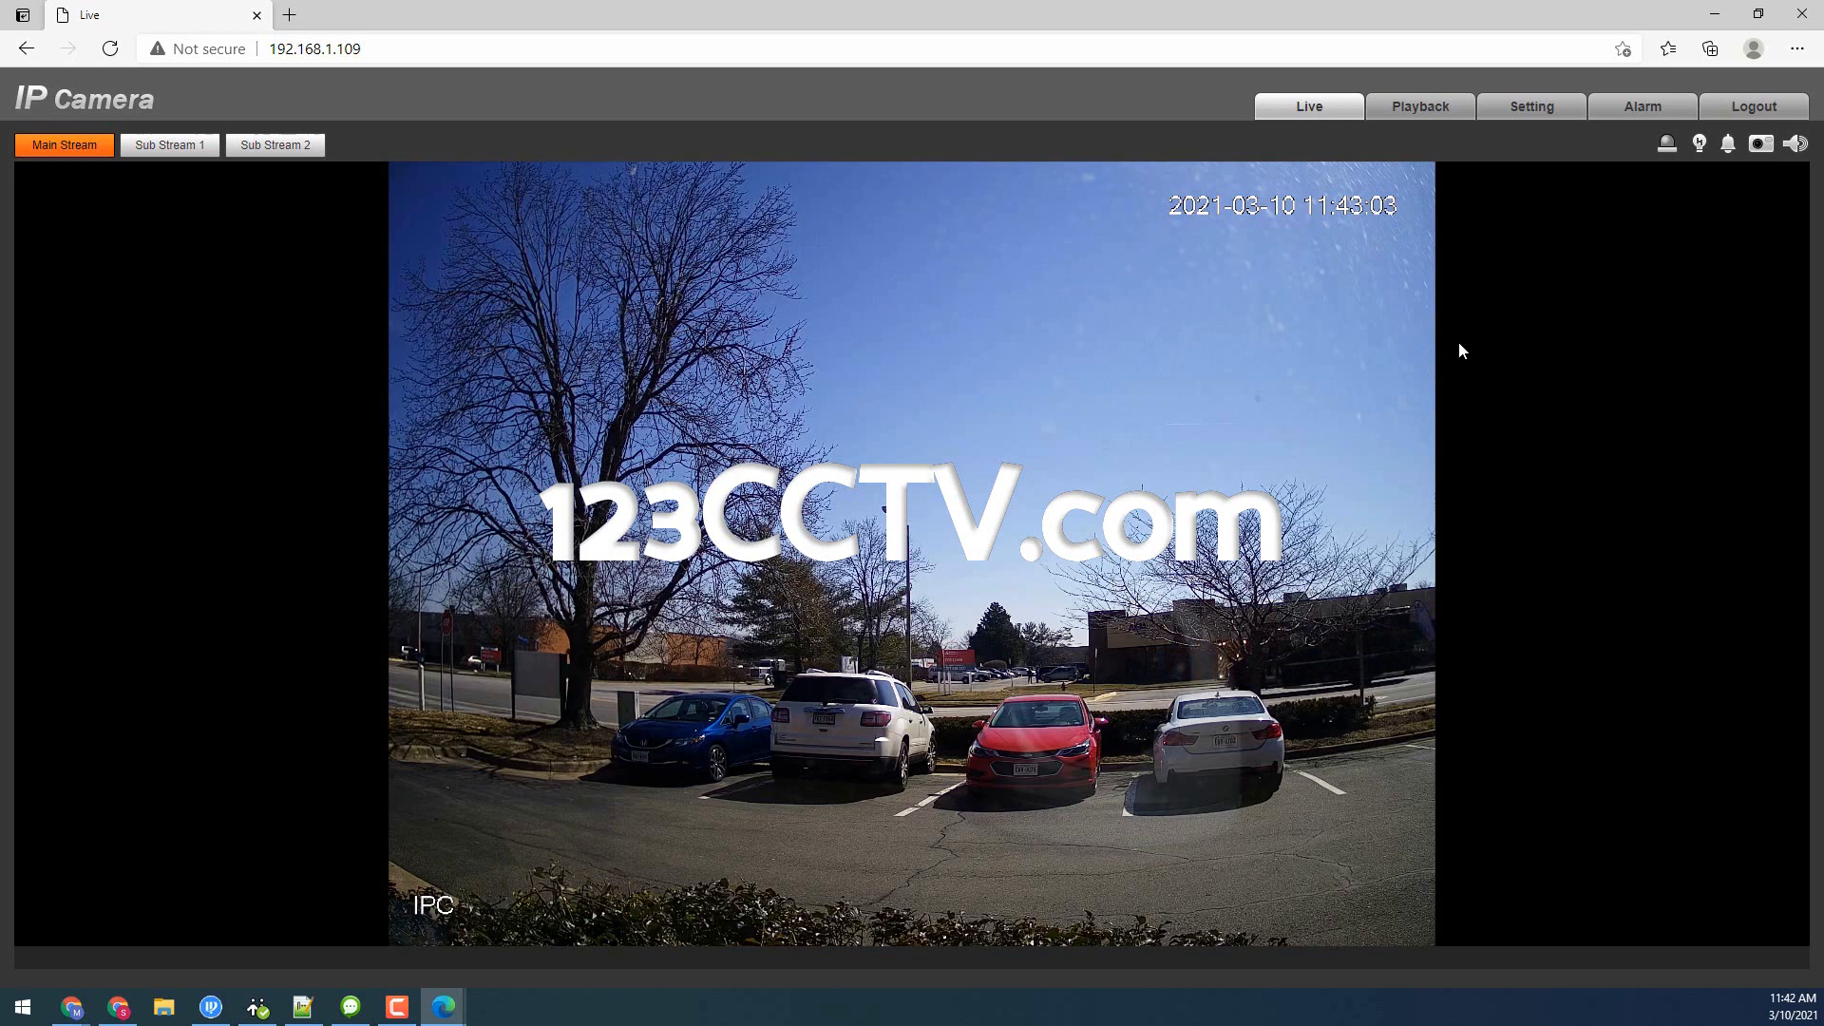
pyautogui.moveTo(1796, 50)
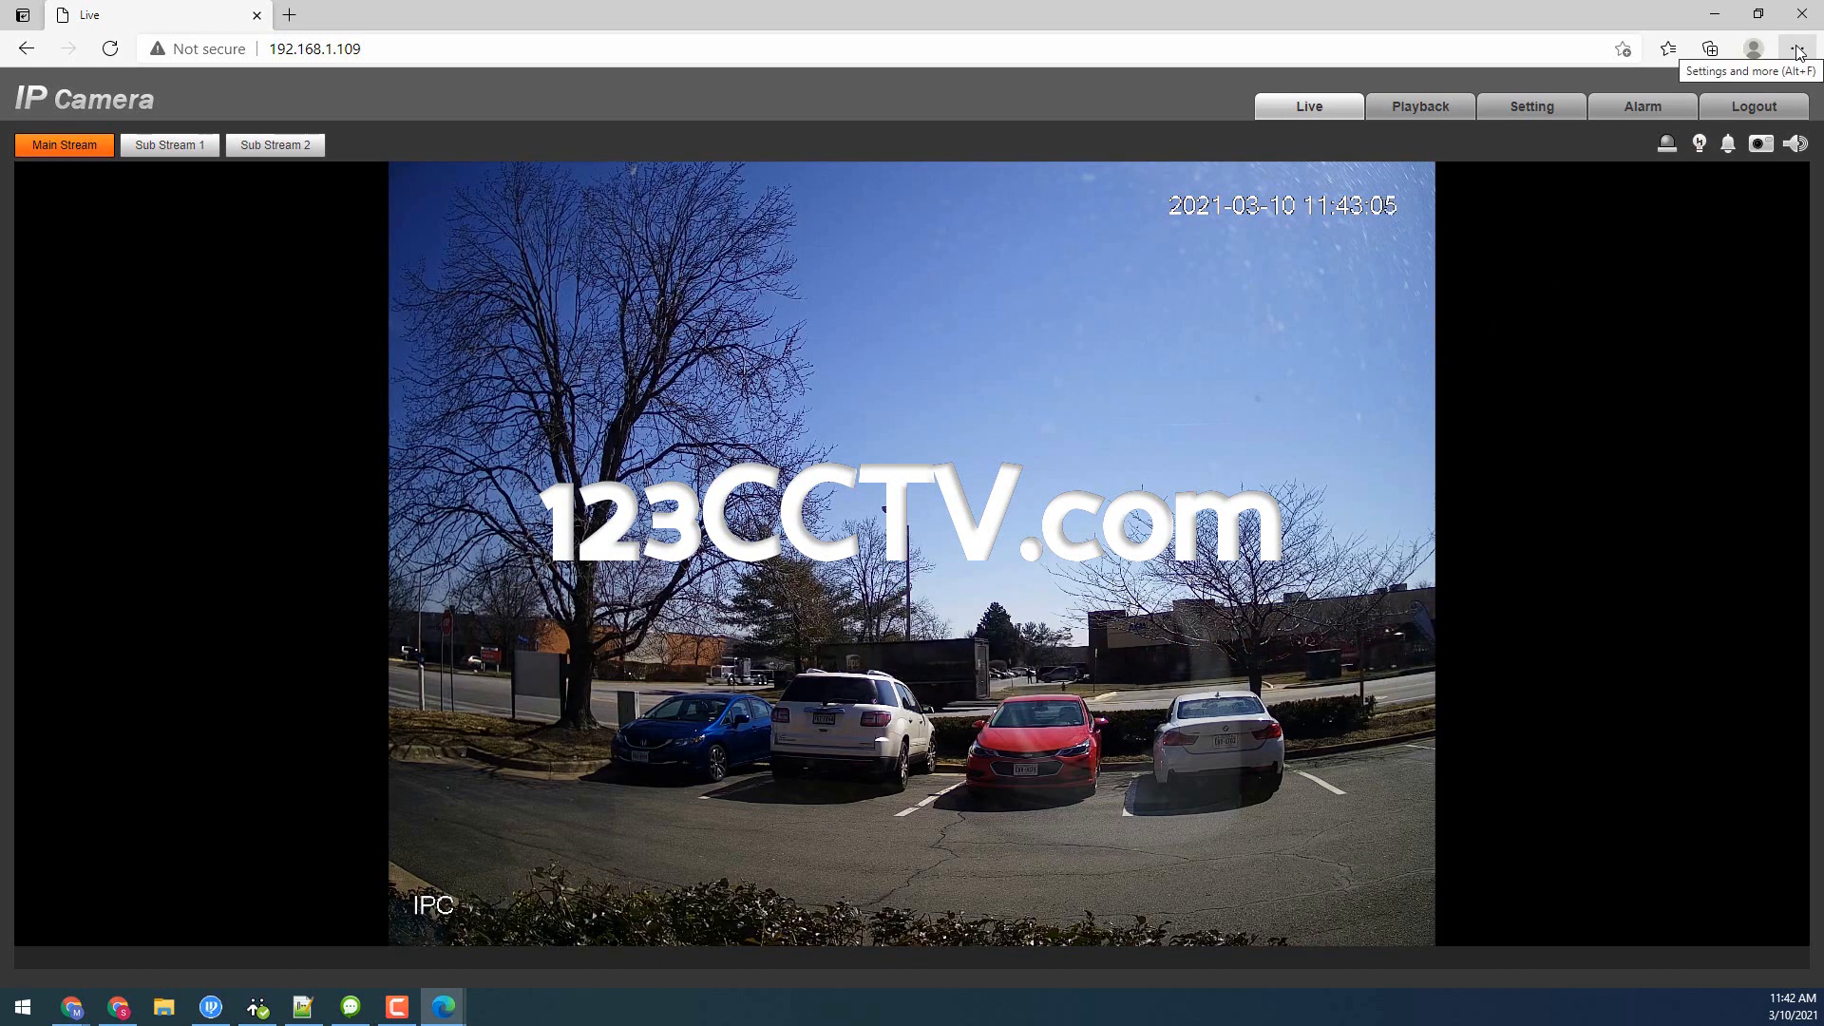
# Step: Reload the camera's live page in Internet Explorer mode via More tools
pyautogui.click(1798, 48)
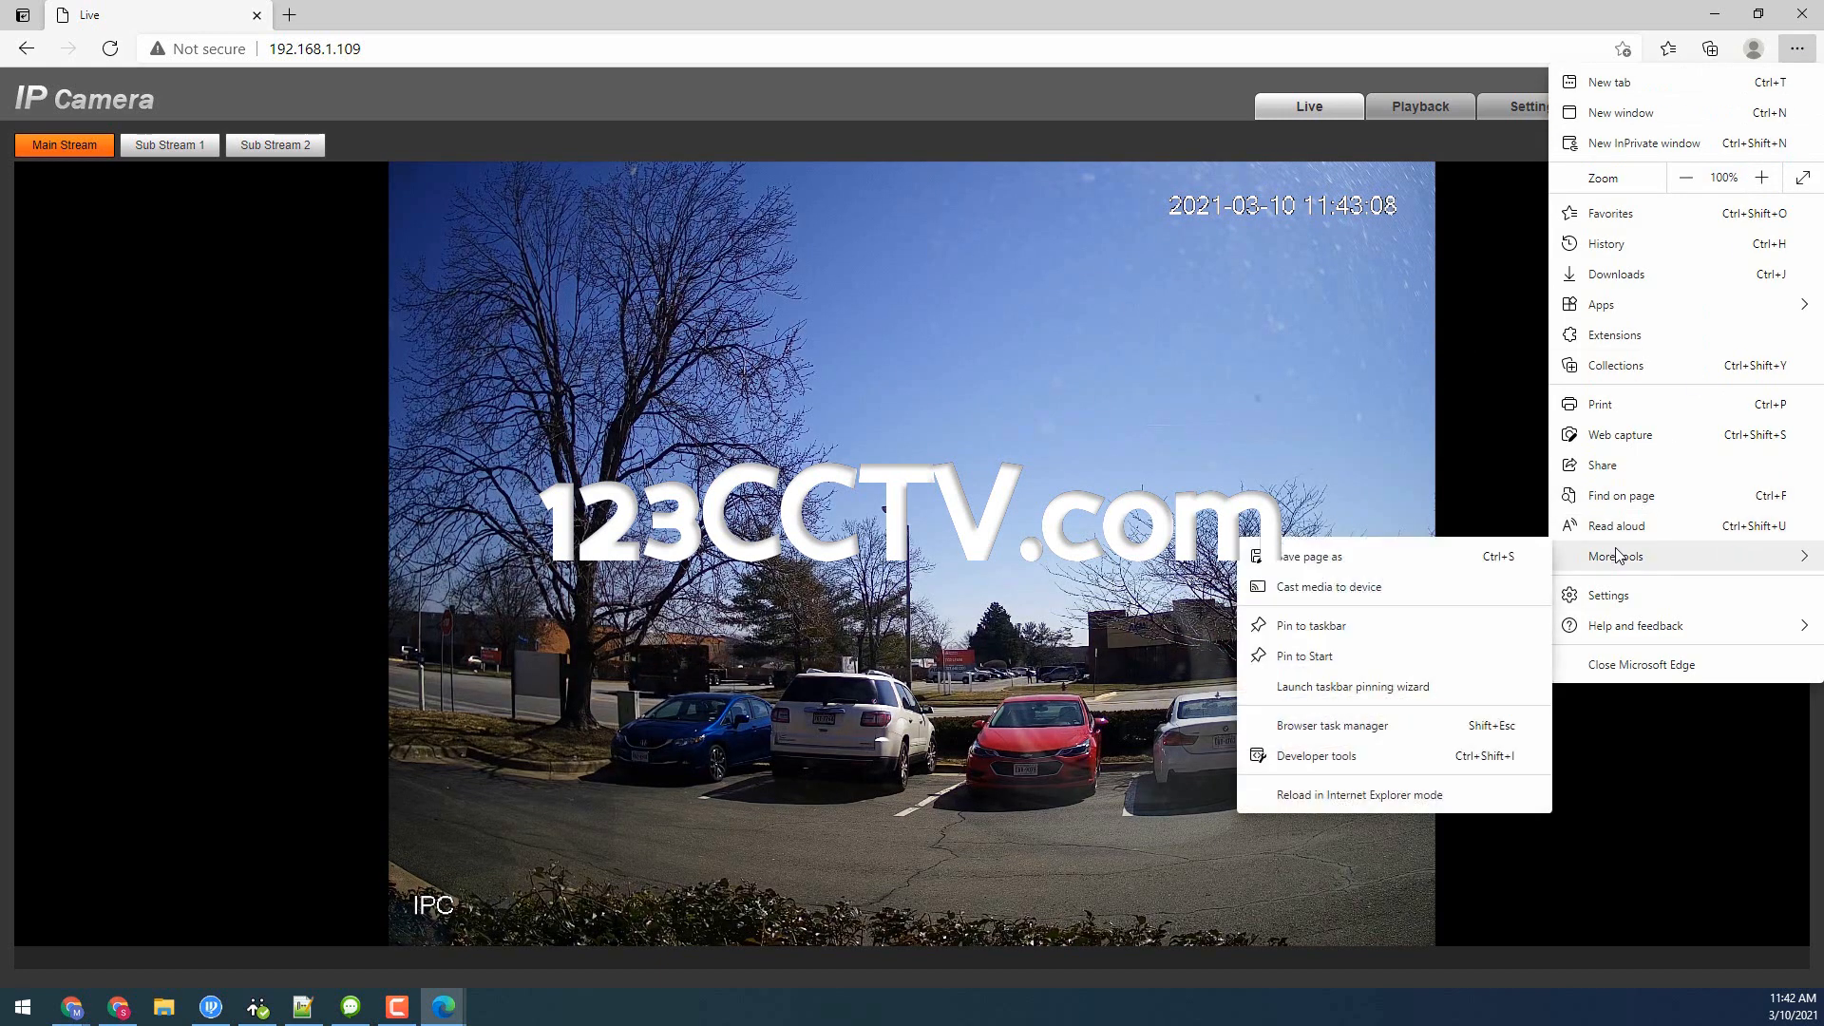
pyautogui.moveTo(1617, 563)
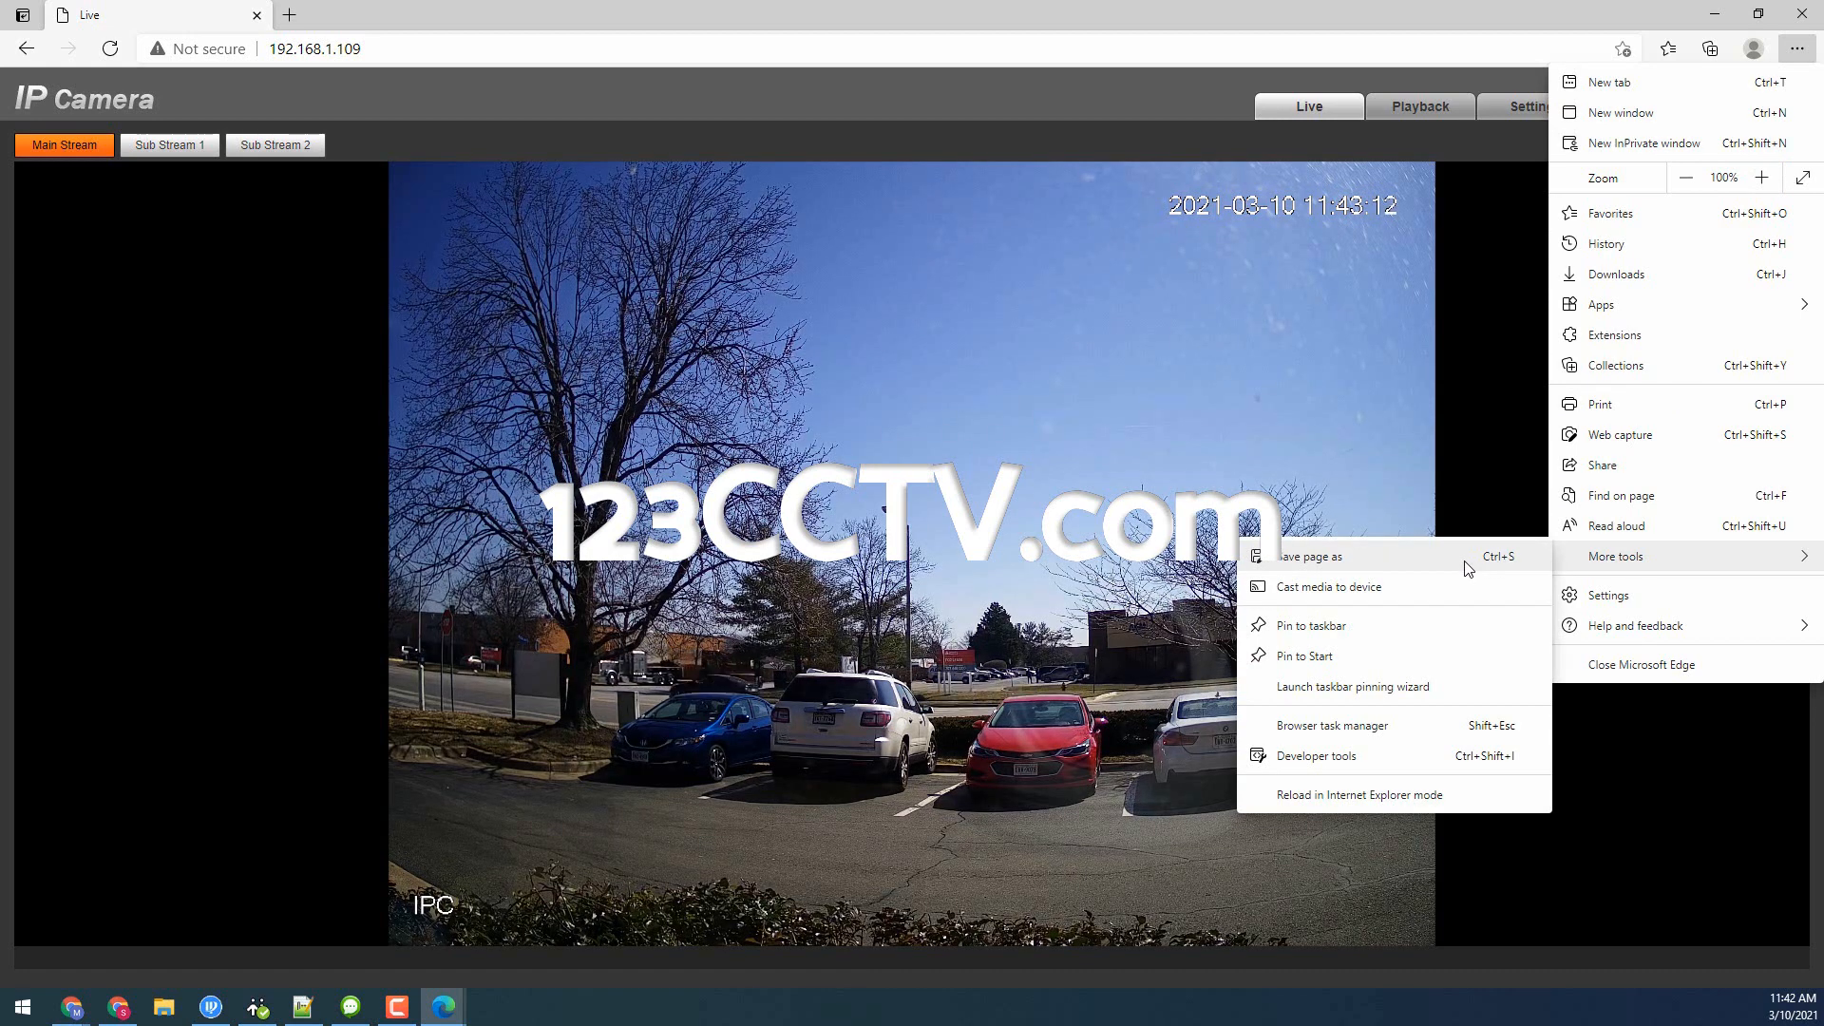
pyautogui.moveTo(1347, 802)
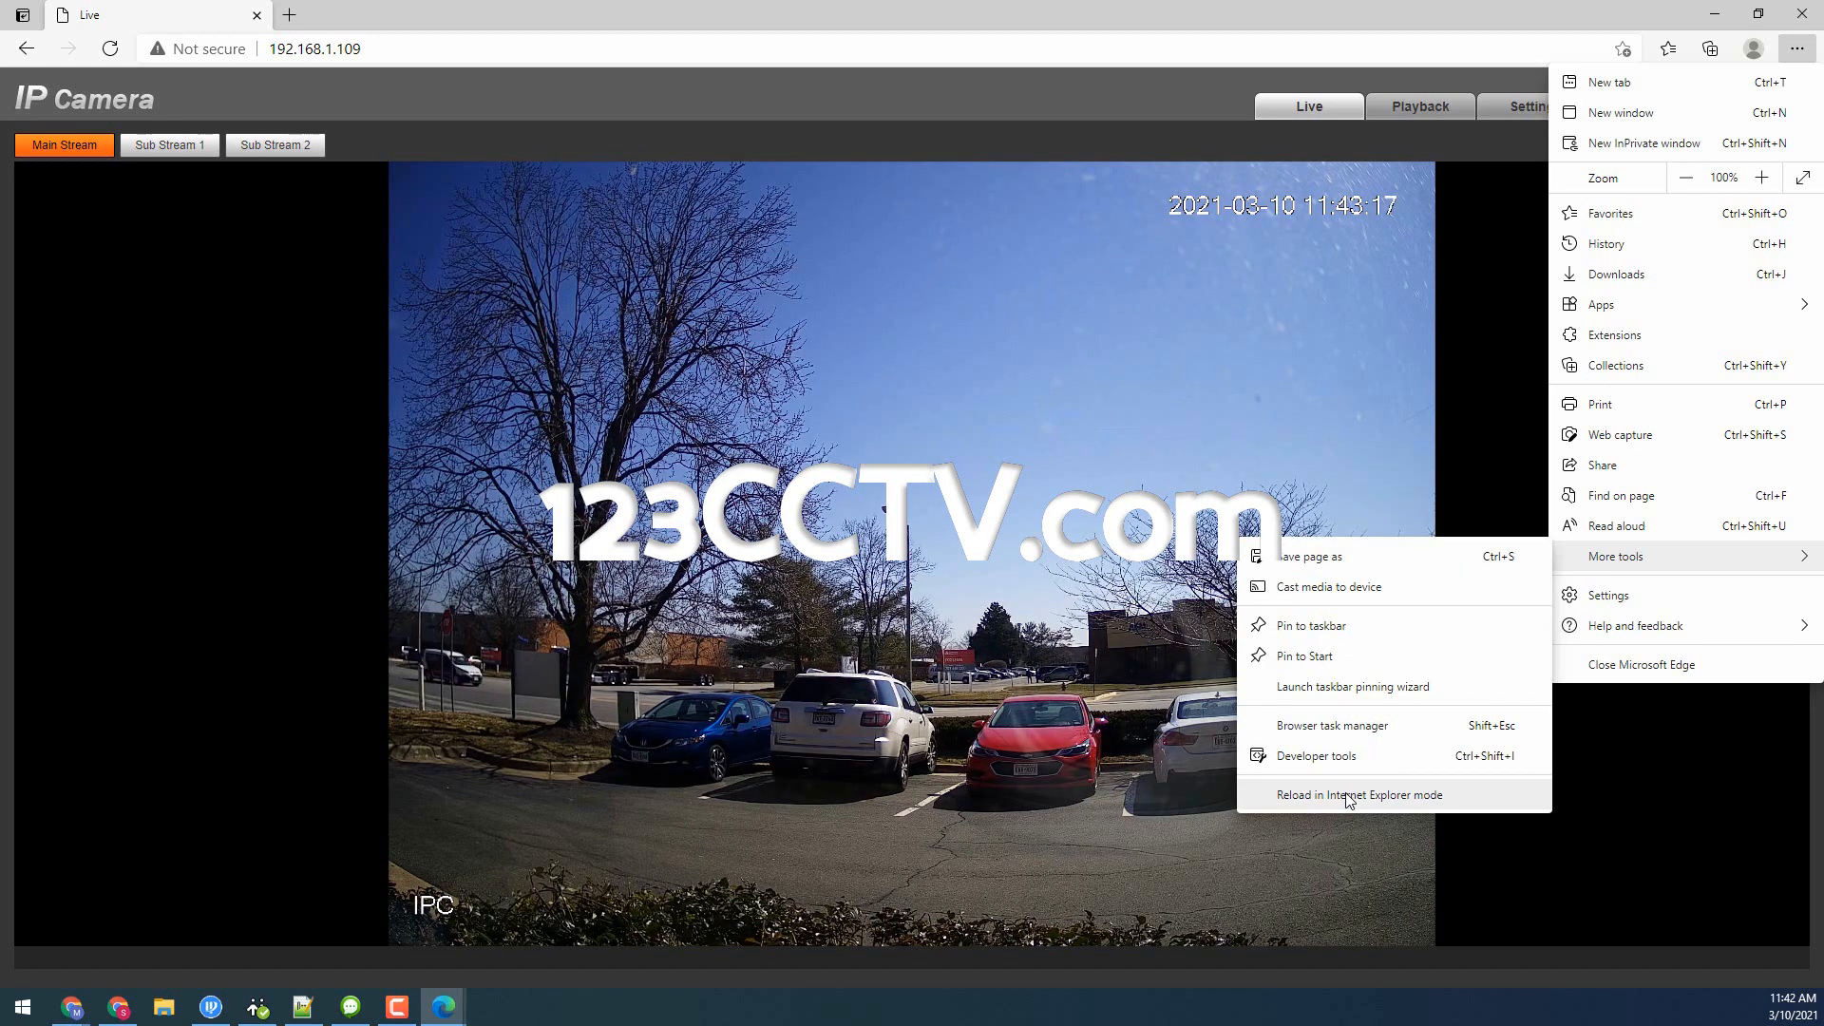
pyautogui.click(1360, 794)
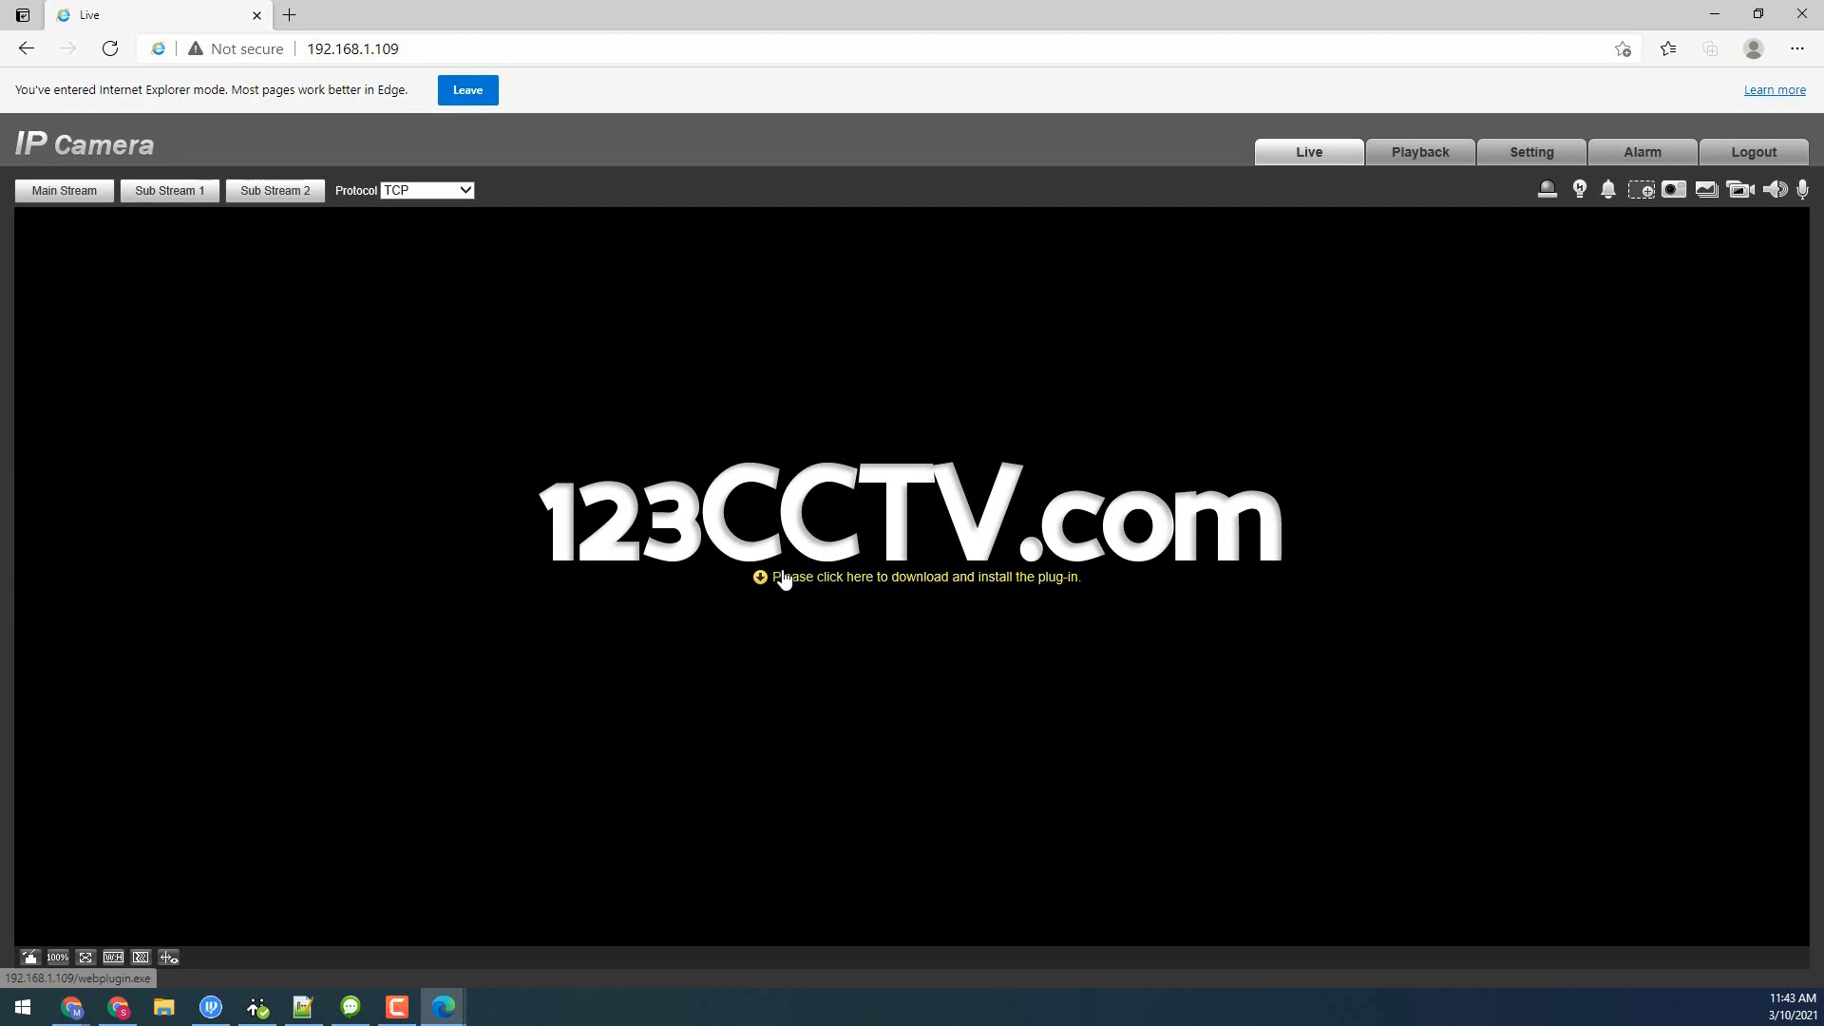
pyautogui.moveTo(788, 582)
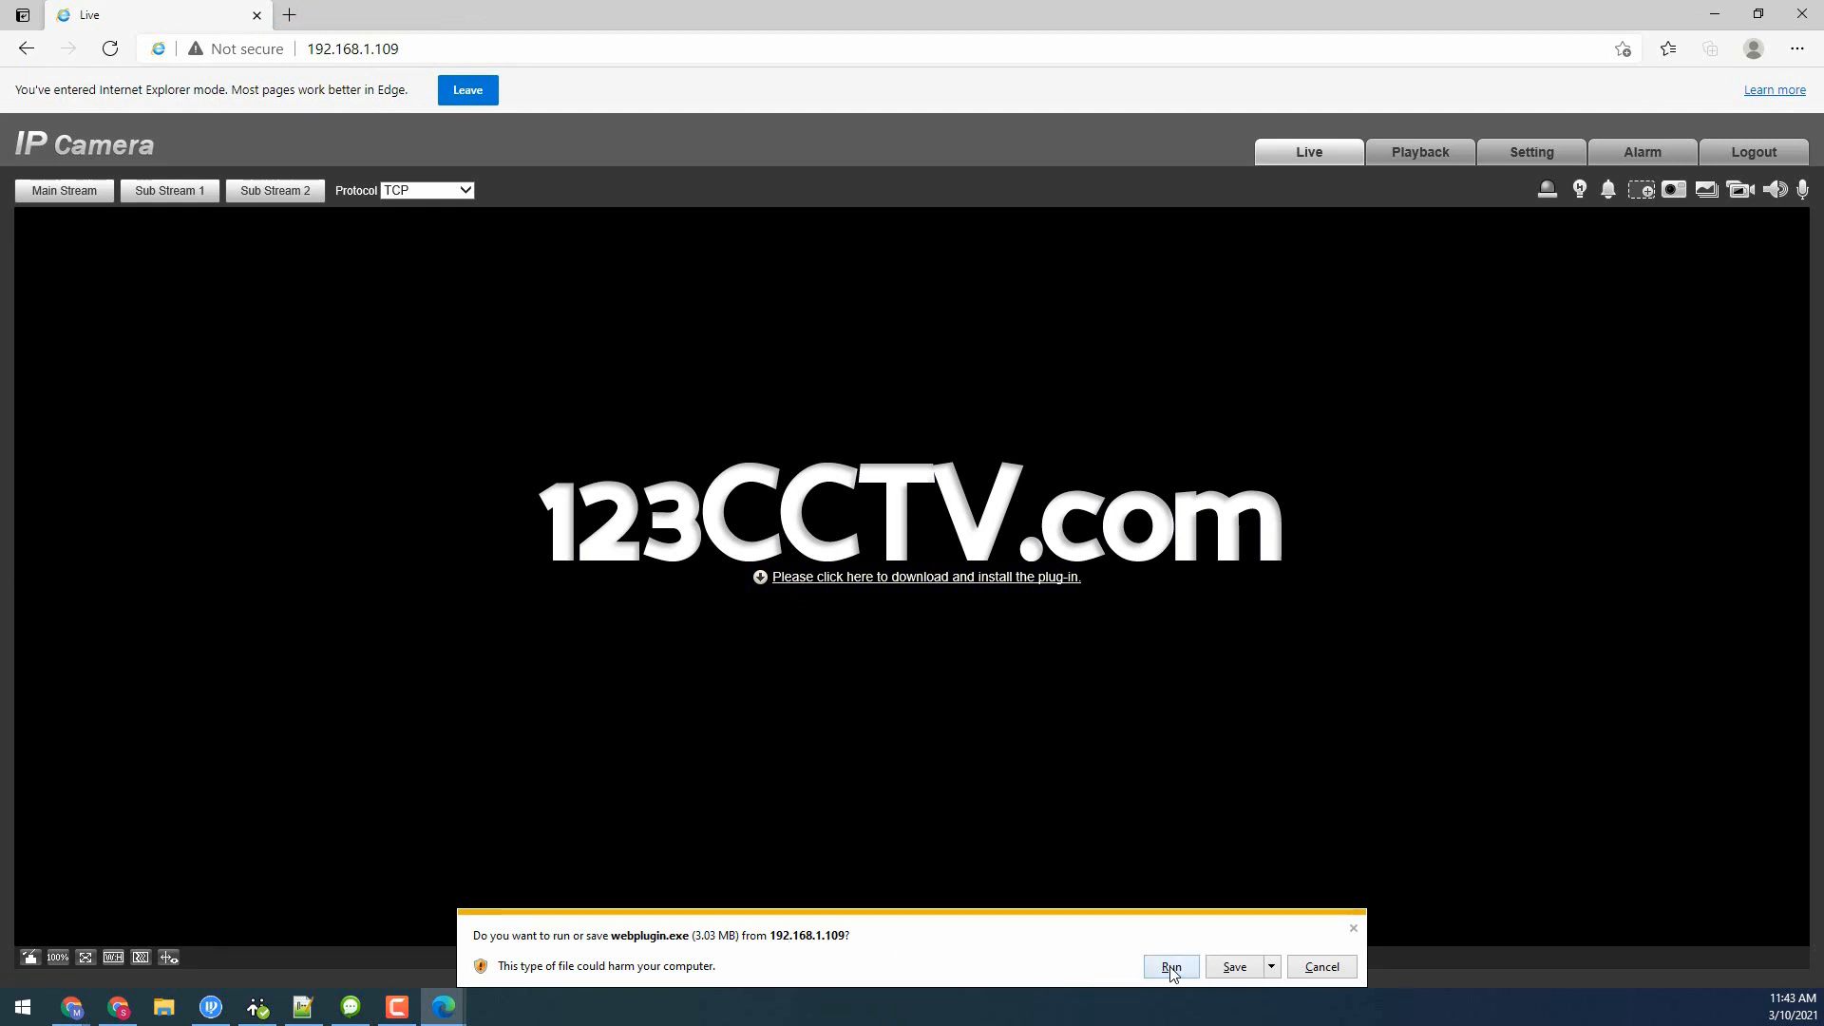
# Step: Run the downloaded webplugin.exe installer, accepting the unverified-publisher warning
pyautogui.click(1170, 966)
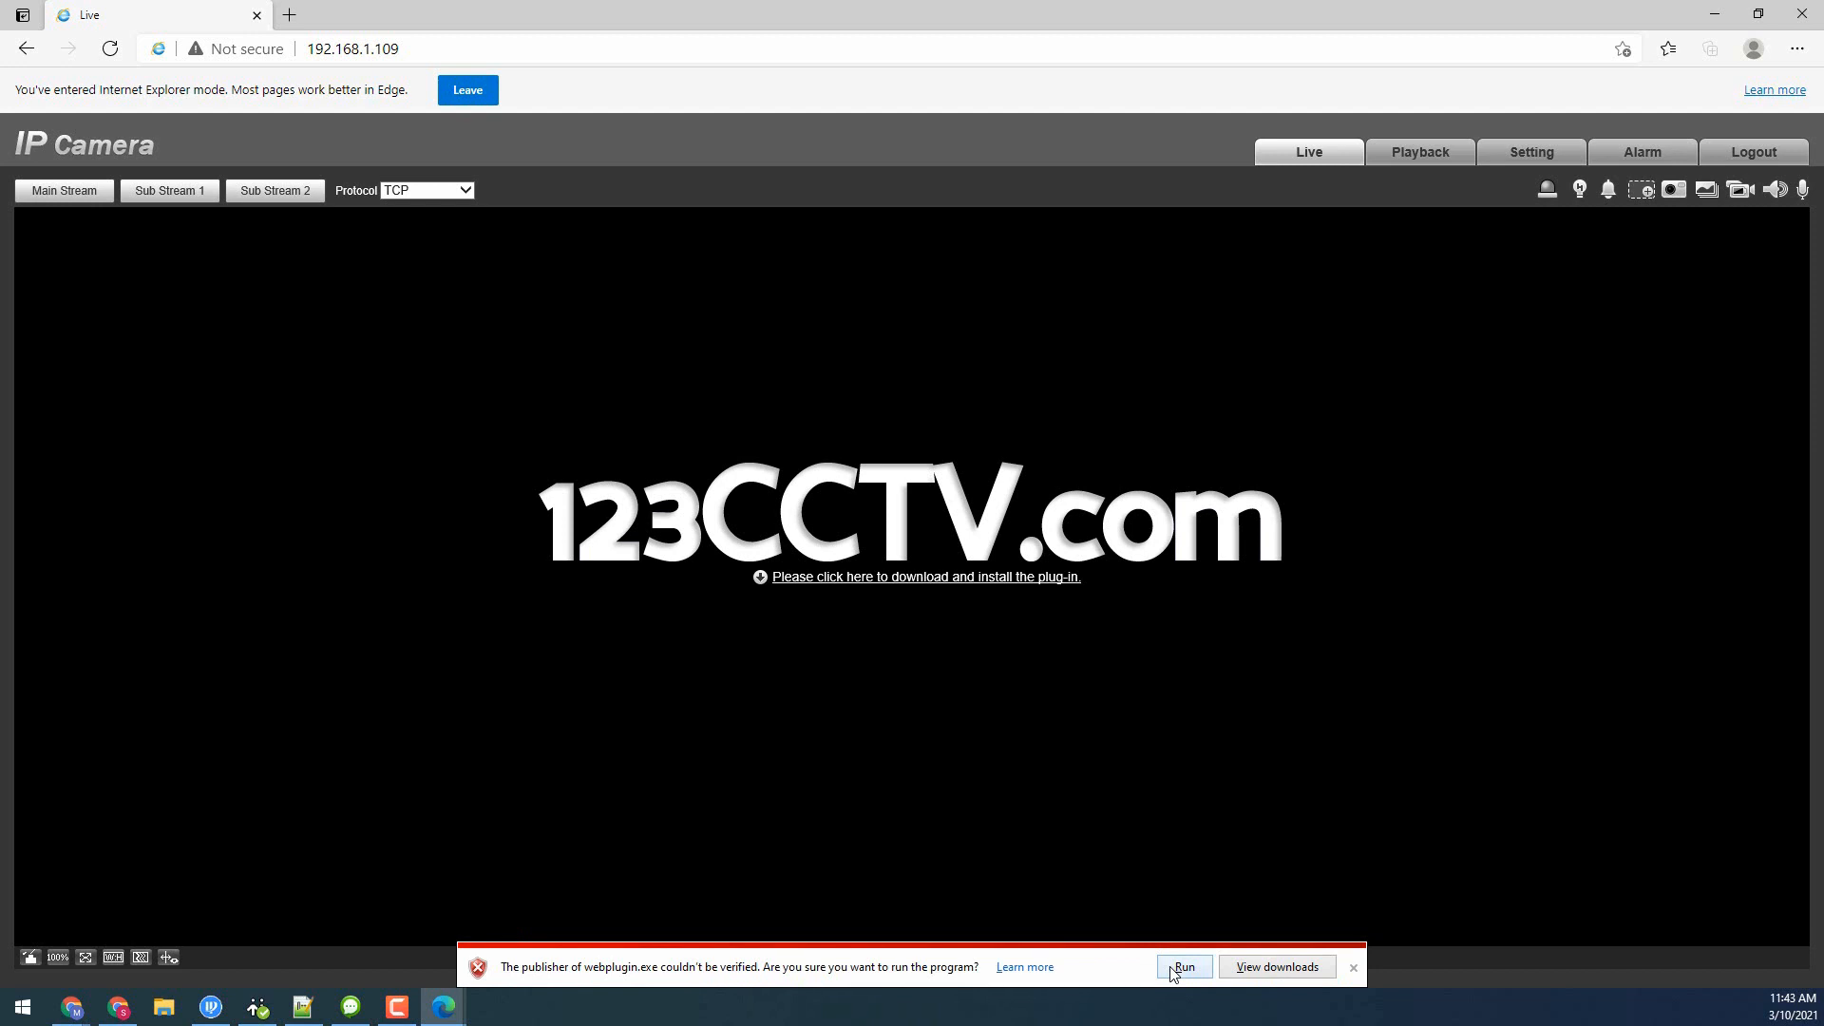
pyautogui.click(1183, 966)
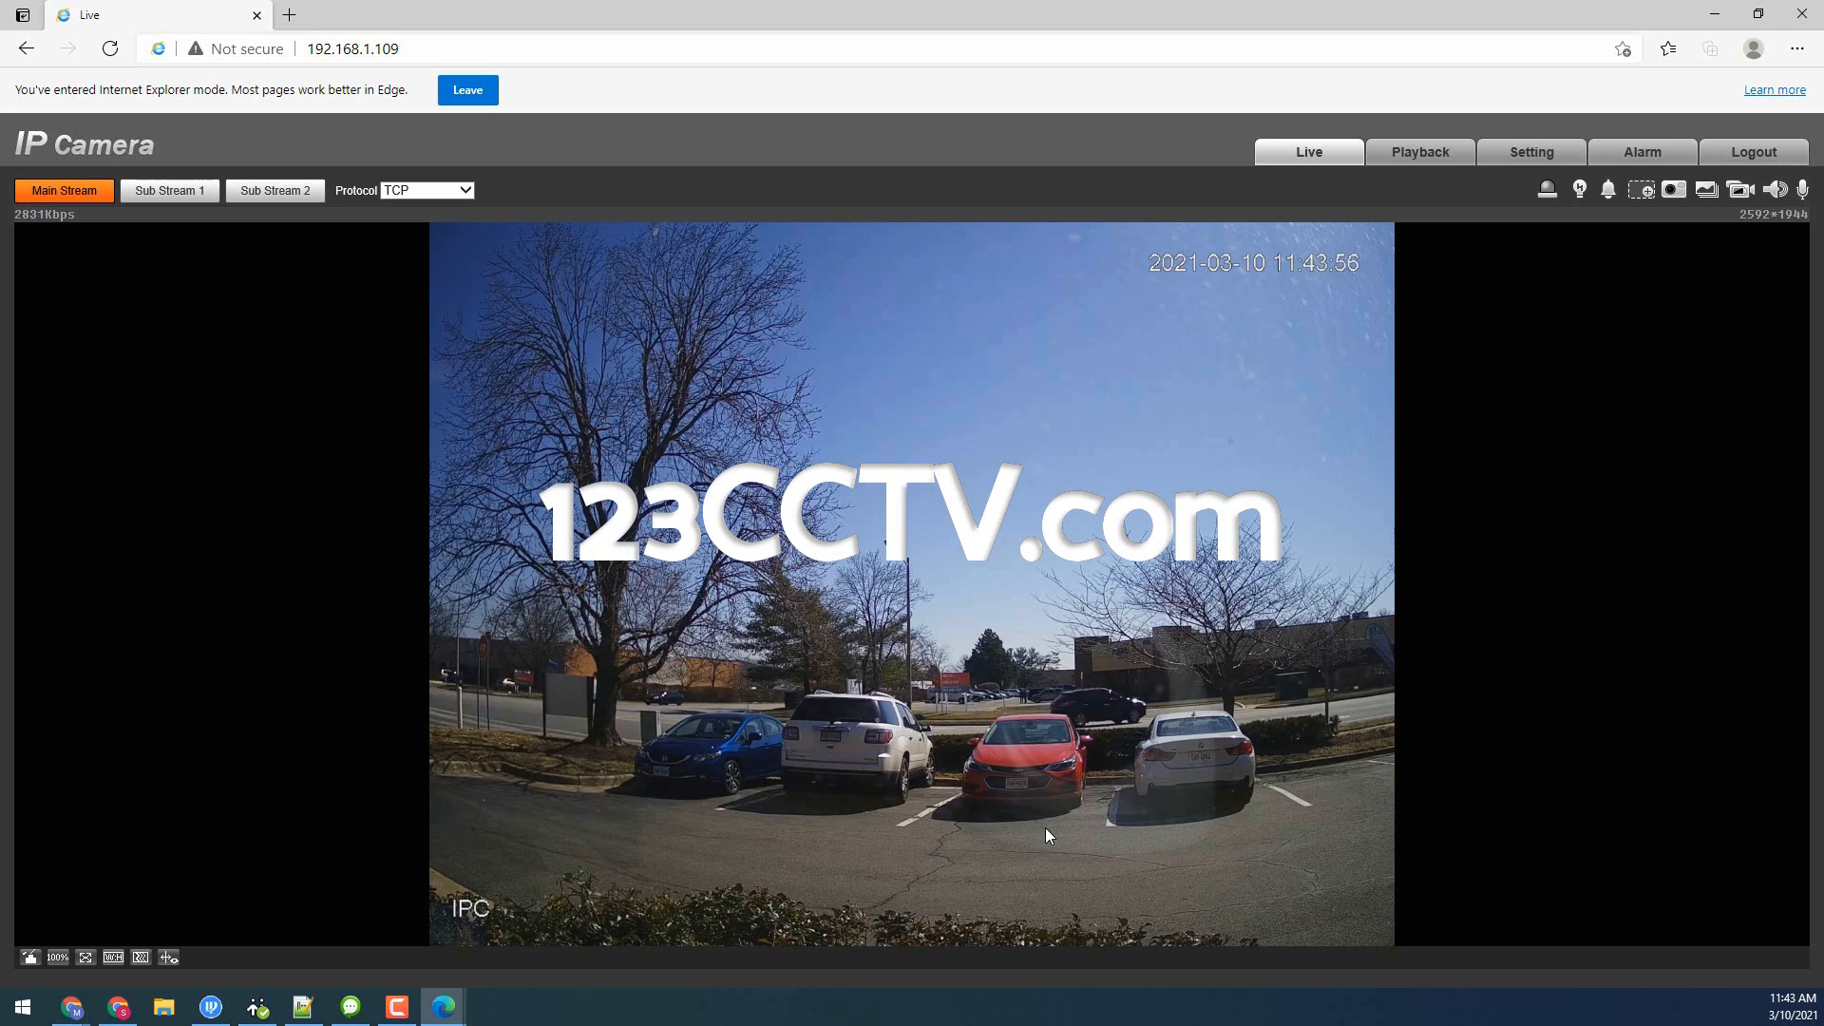
pyautogui.moveTo(1375, 400)
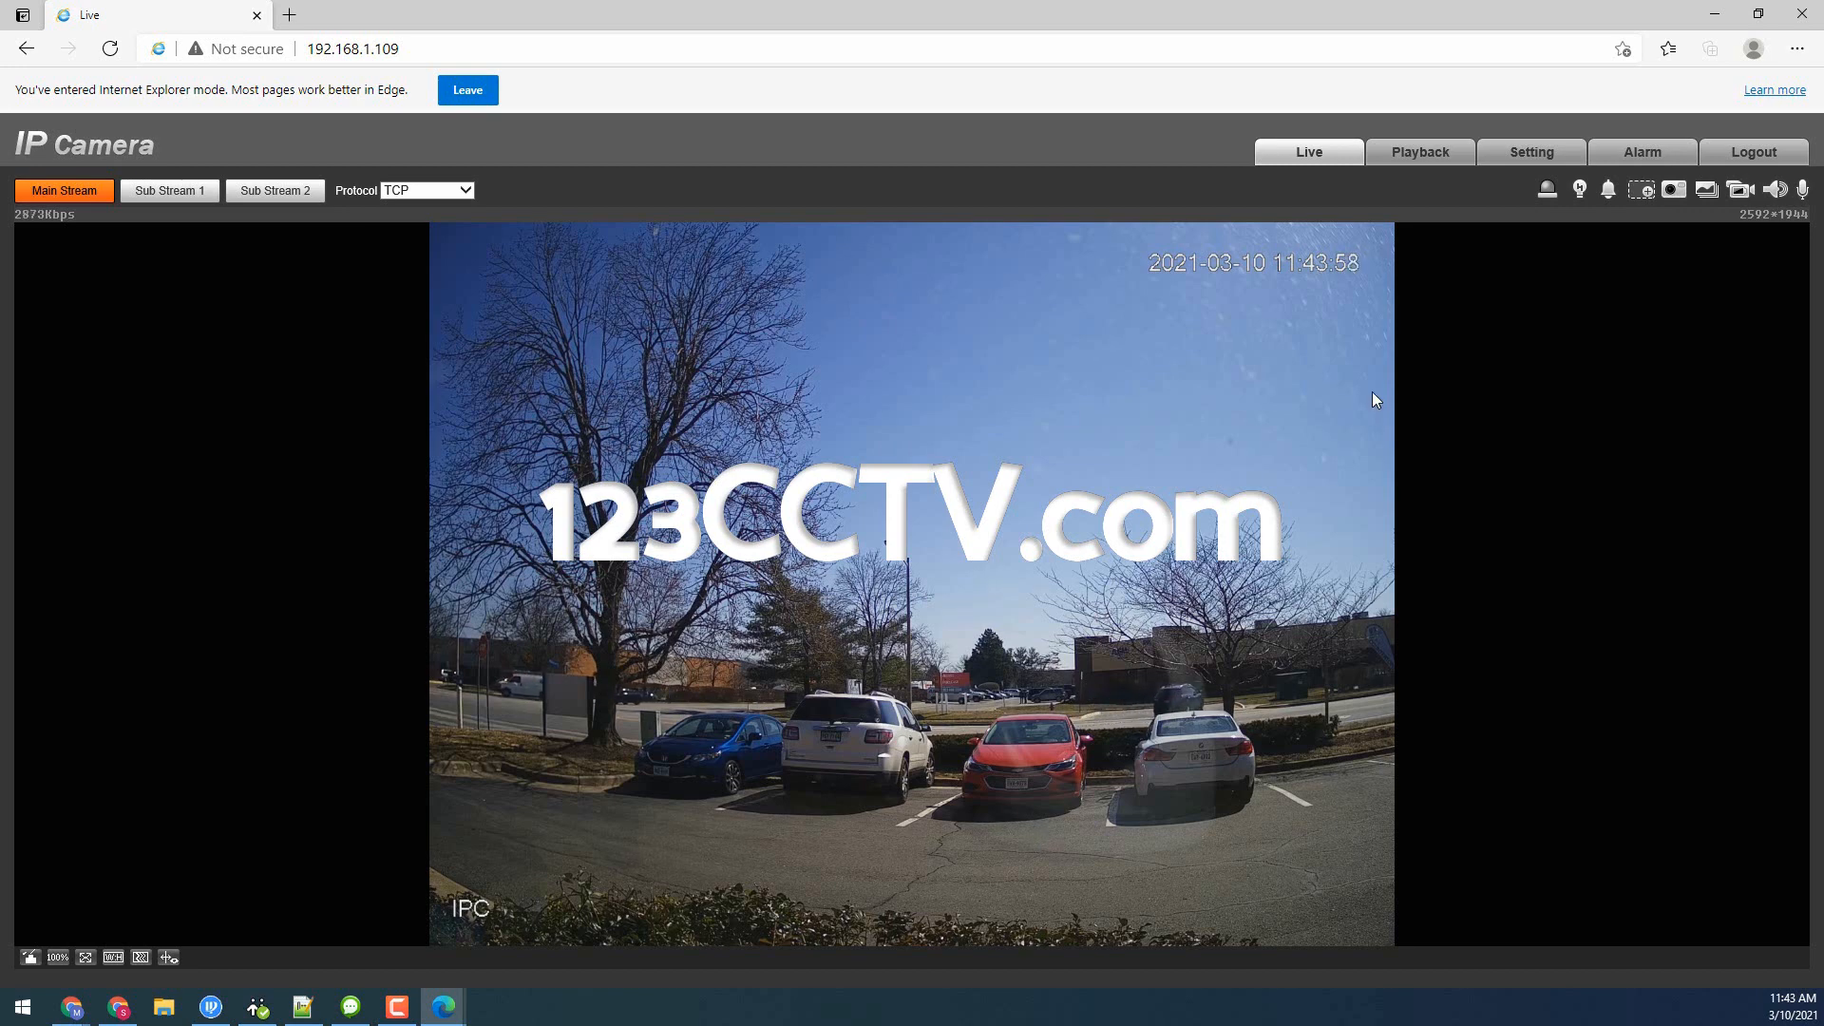